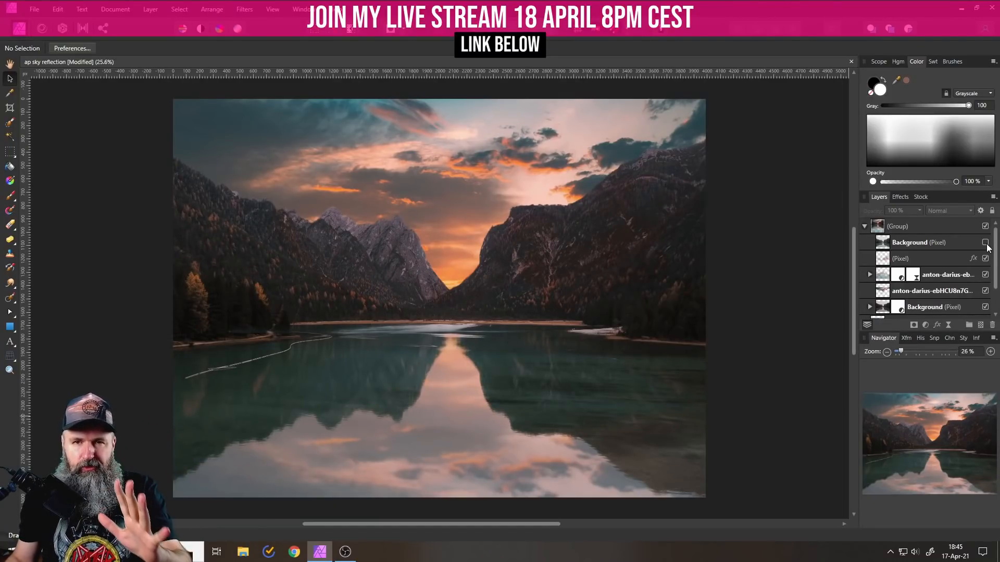
# Toggle the replacement sky's visibility to compare, then revert to the starting lake file.
pyautogui.click(986, 242)
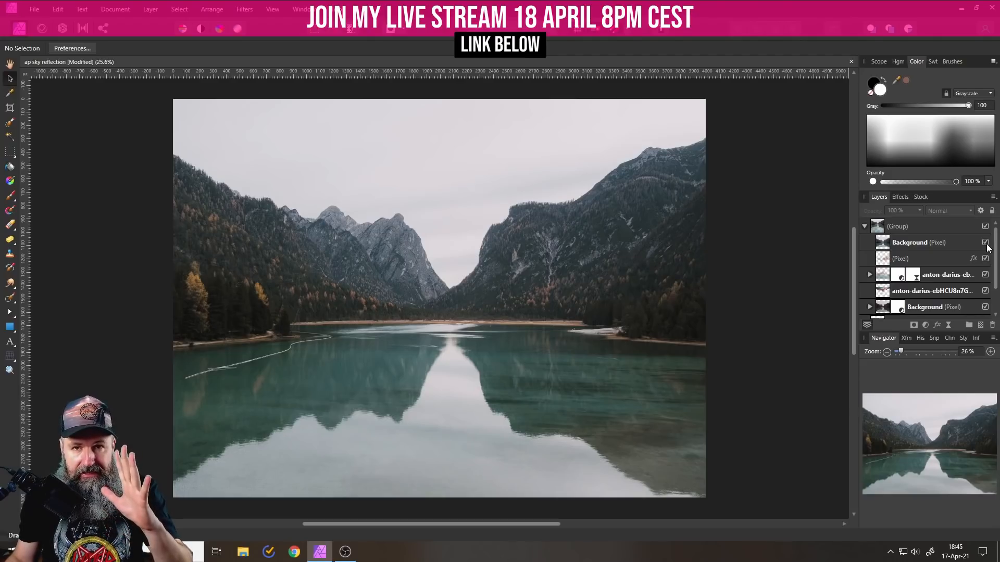
pyautogui.click(986, 243)
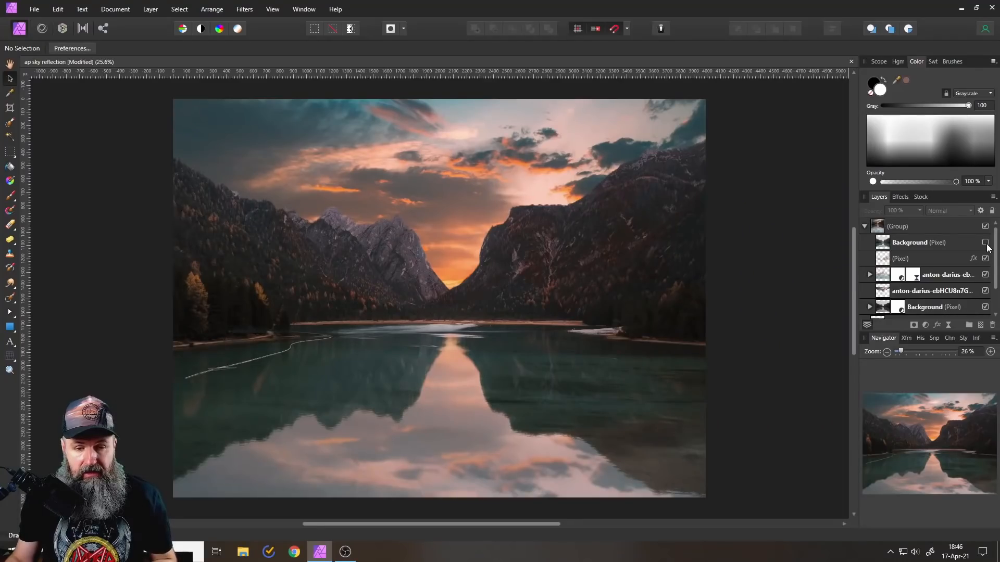
pyautogui.click(897, 226)
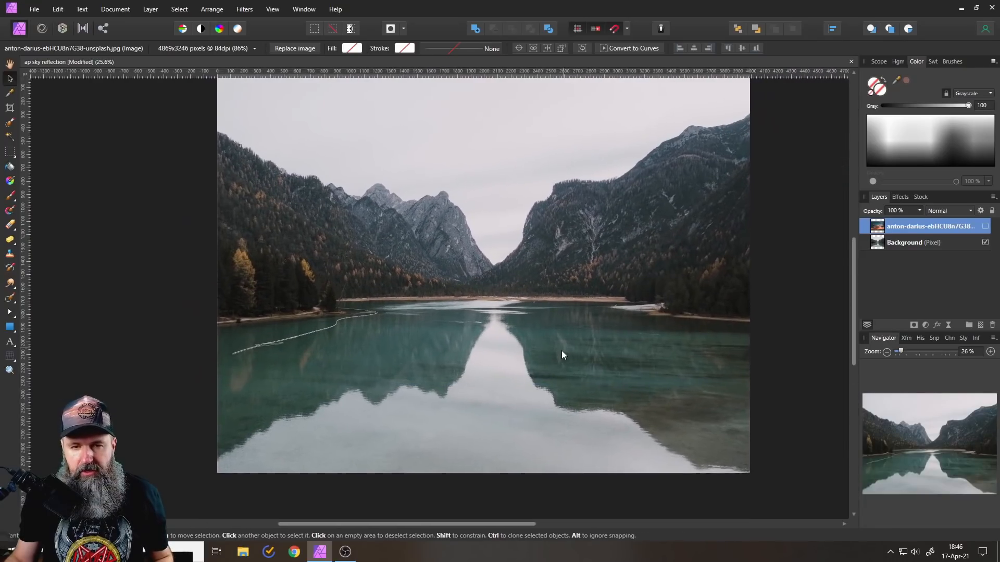
# Duplicate the sunset sky image into hidden layers named sky, ref and amb.
pyautogui.click(562, 355)
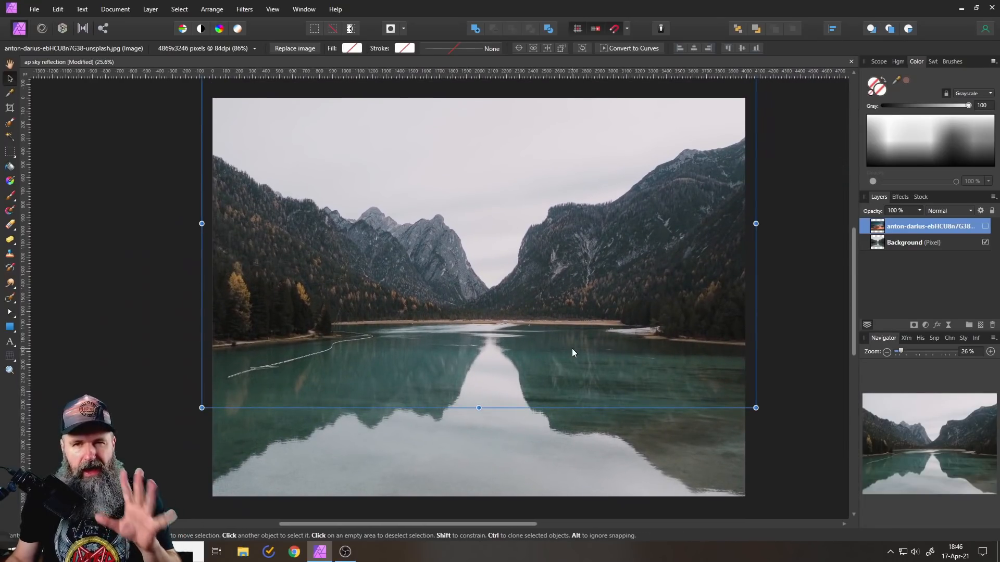
pyautogui.moveTo(877, 228)
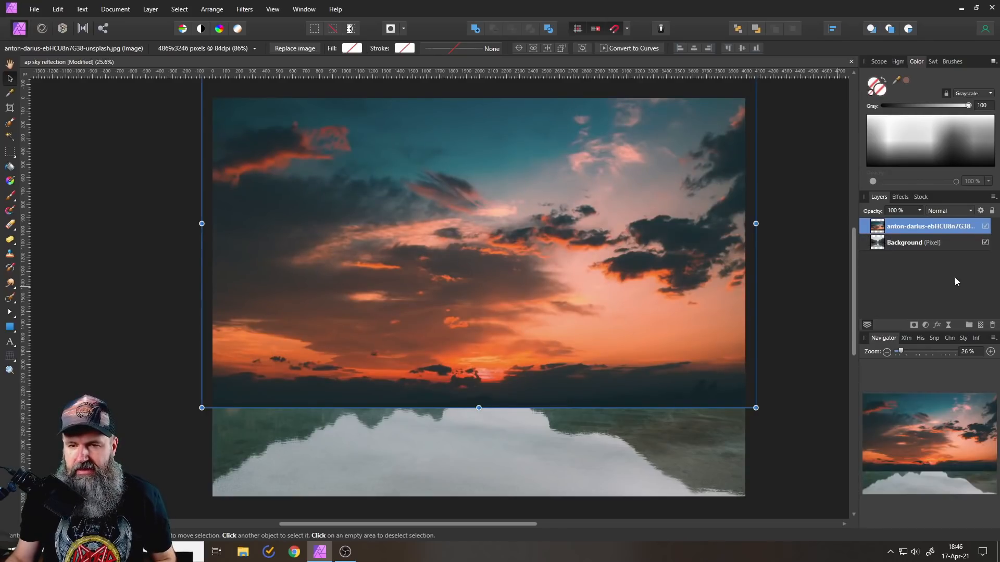
pyautogui.moveTo(986, 229)
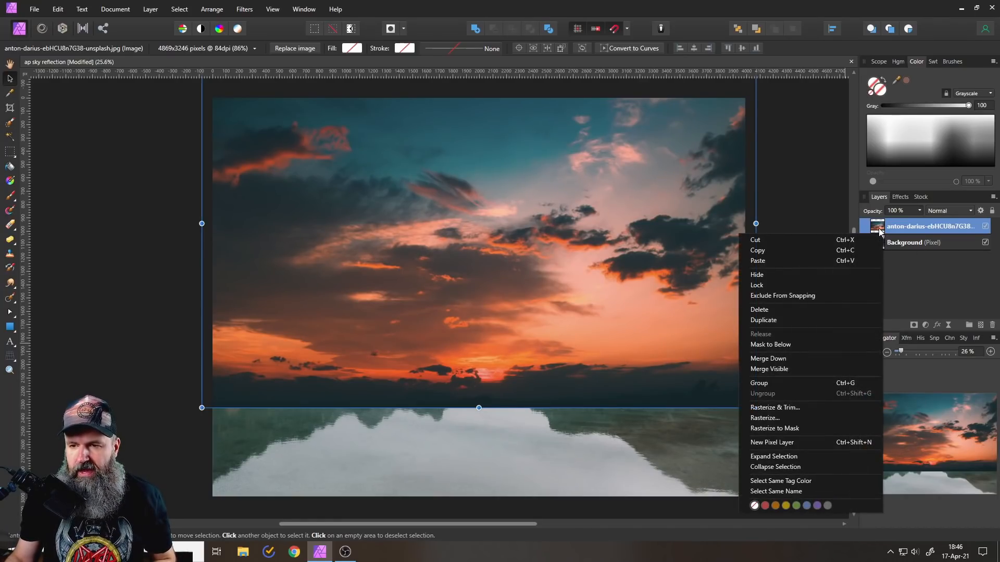
pyautogui.moveTo(777, 323)
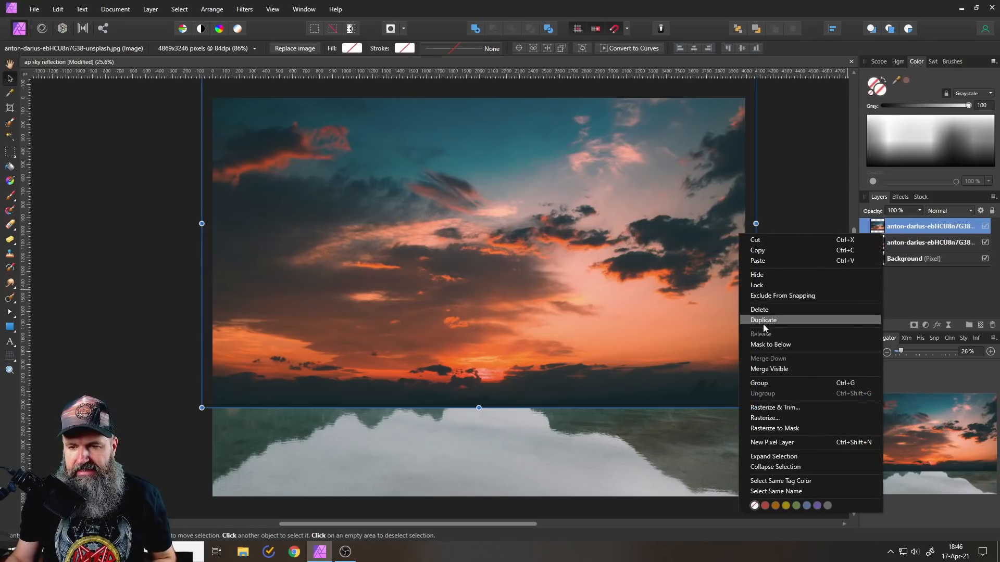
pyautogui.click(764, 319)
pyautogui.write('amb')
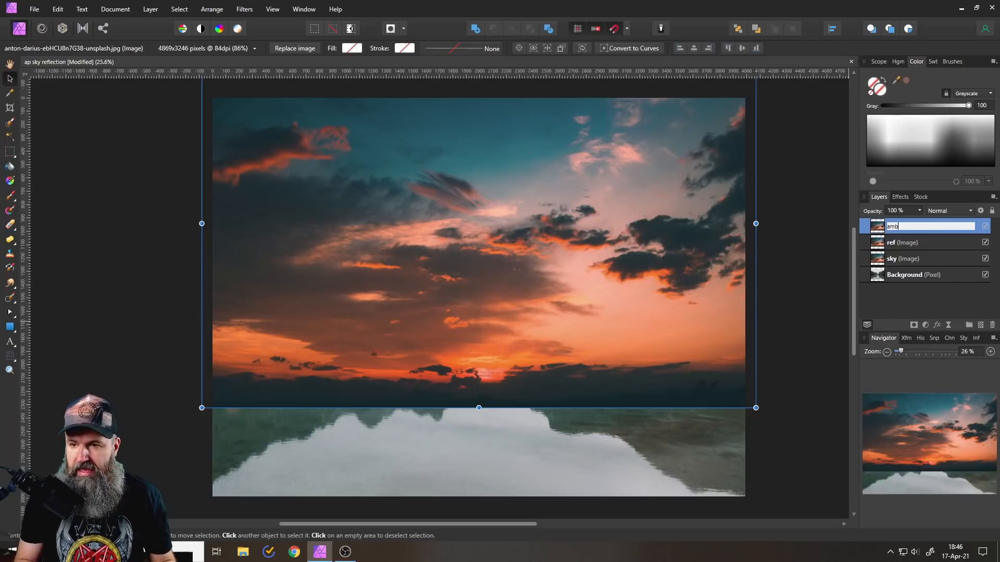
pyautogui.press('Return')
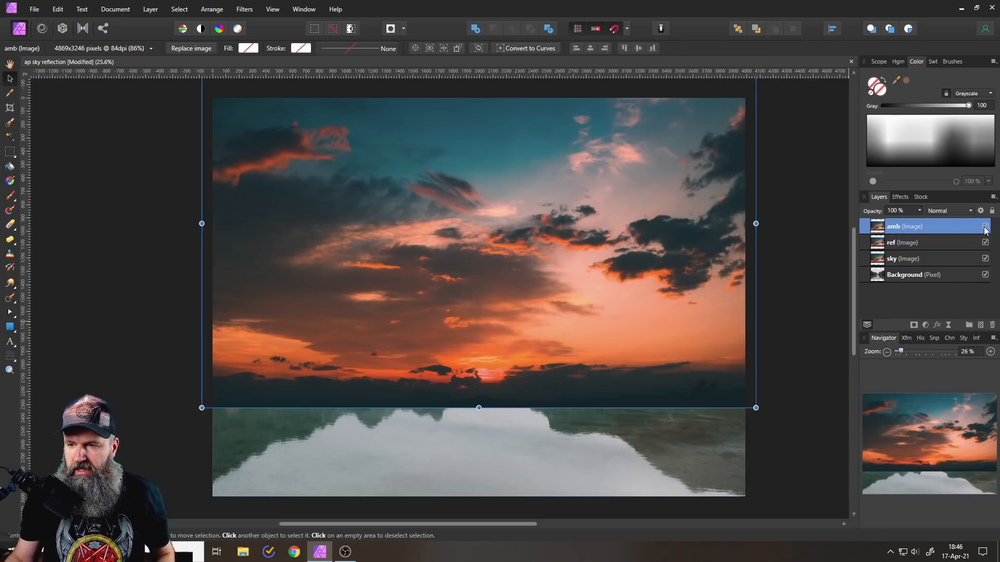
pyautogui.click(986, 227)
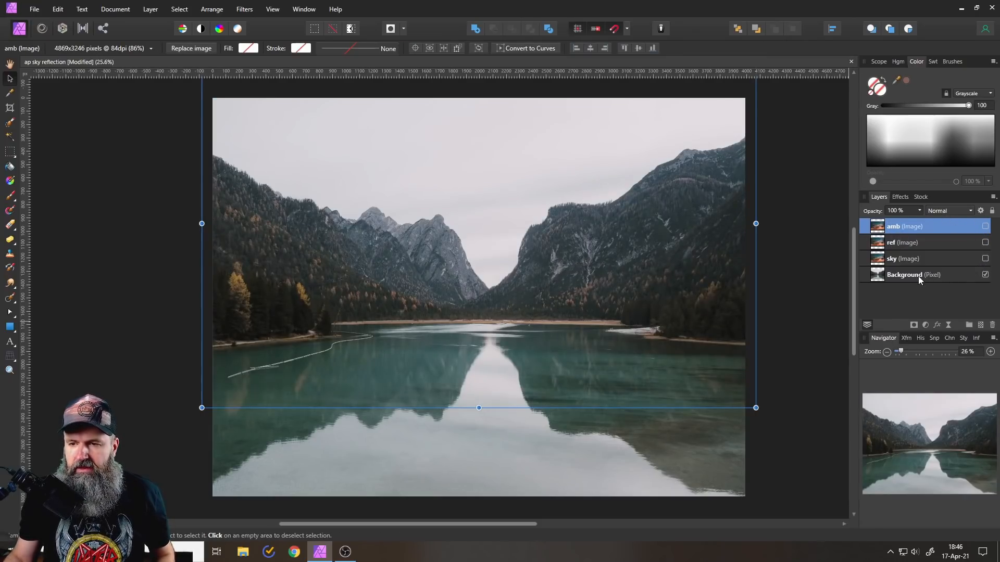
# Brush-select the Background photo's mountains and refine the skyline with matted edges.
pyautogui.click(904, 275)
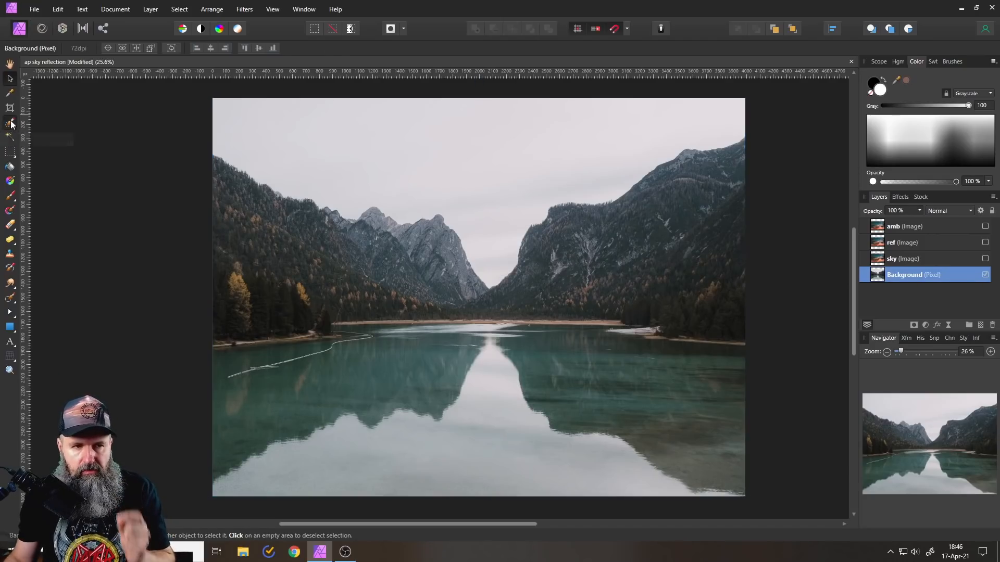
pyautogui.click(11, 124)
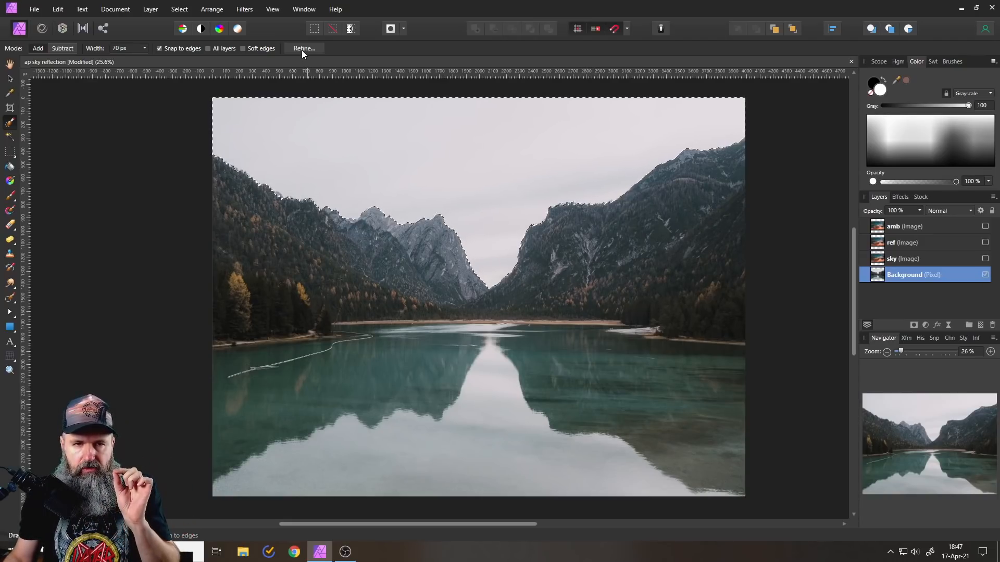
pyautogui.click(304, 48)
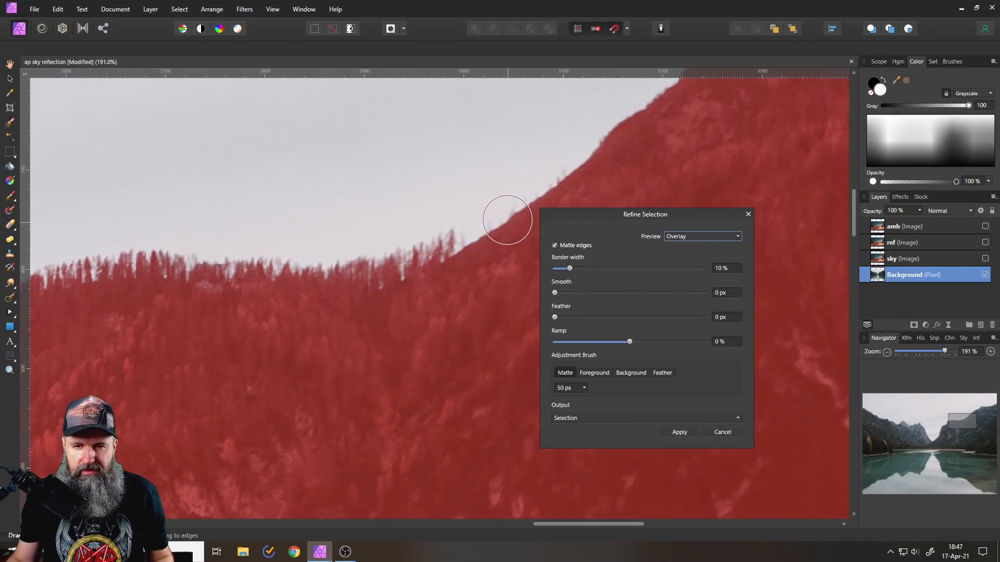
pyautogui.scroll(-3)
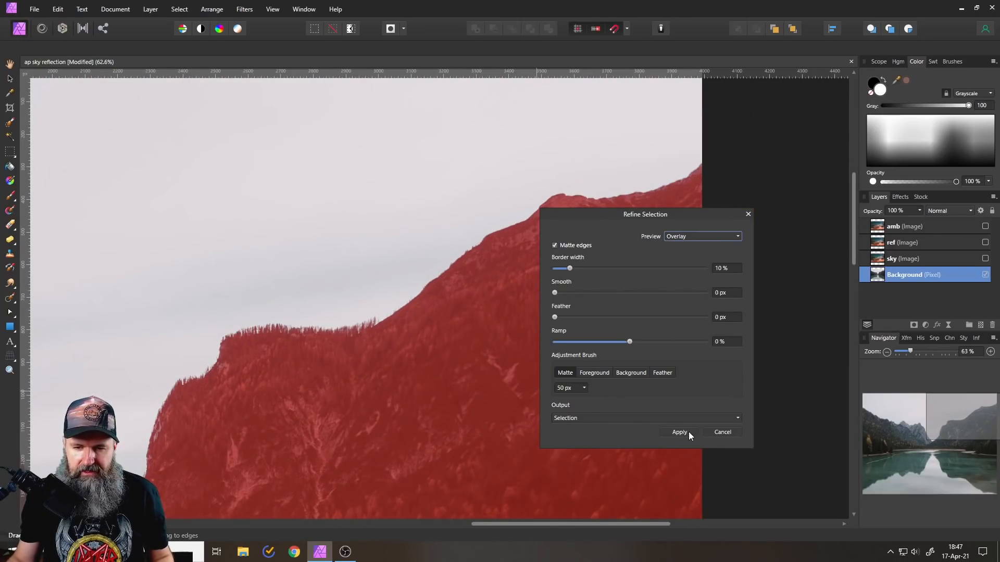
pyautogui.click(679, 432)
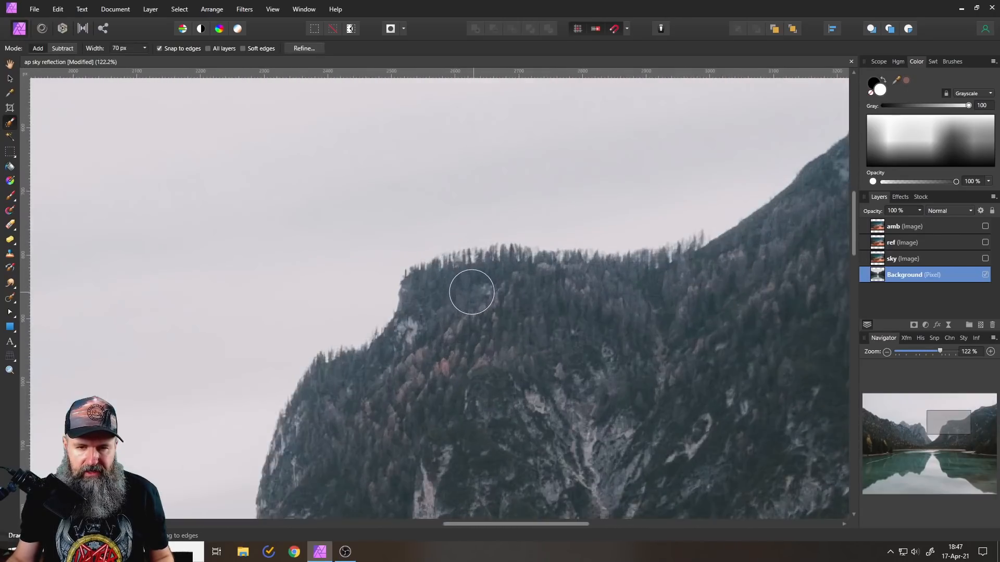
# Grow the mountain selection by 3 px.
pyautogui.scroll(3)
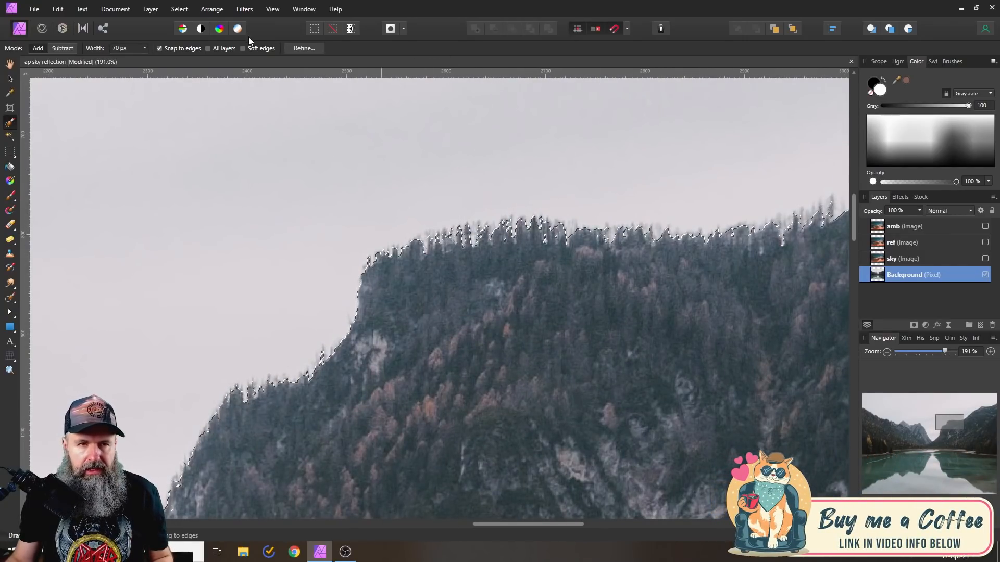
pyautogui.click(179, 8)
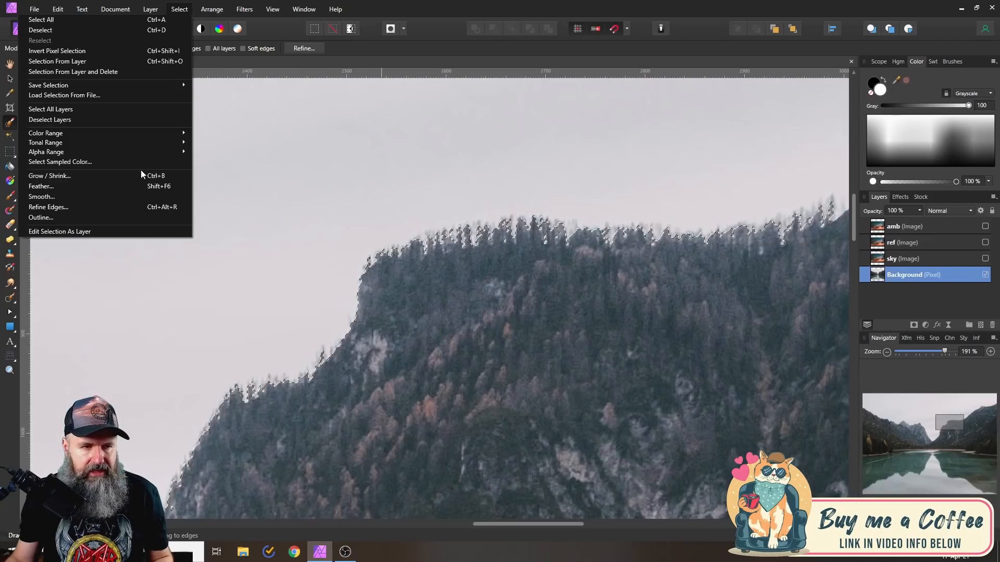
pyautogui.click(49, 176)
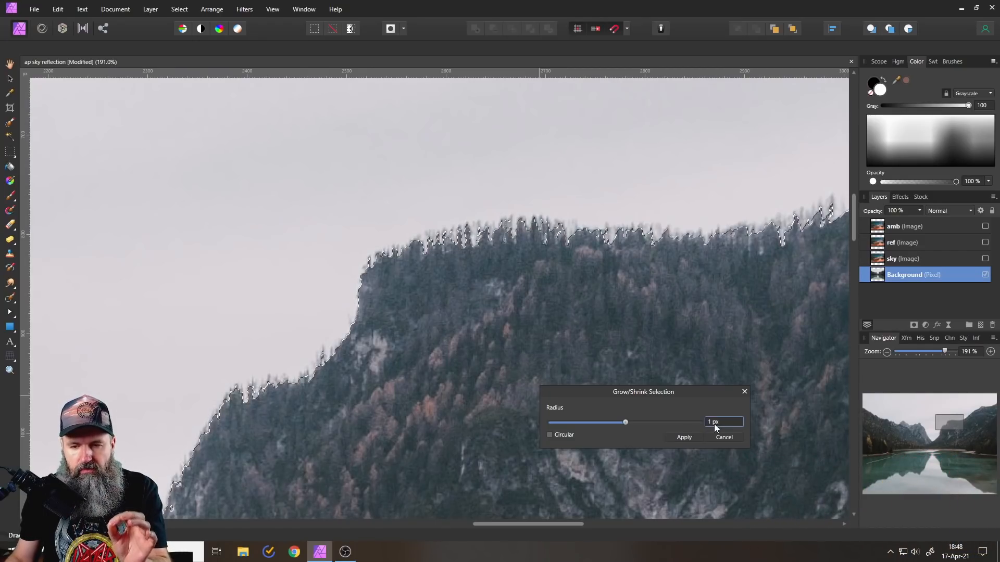
pyautogui.click(682, 437)
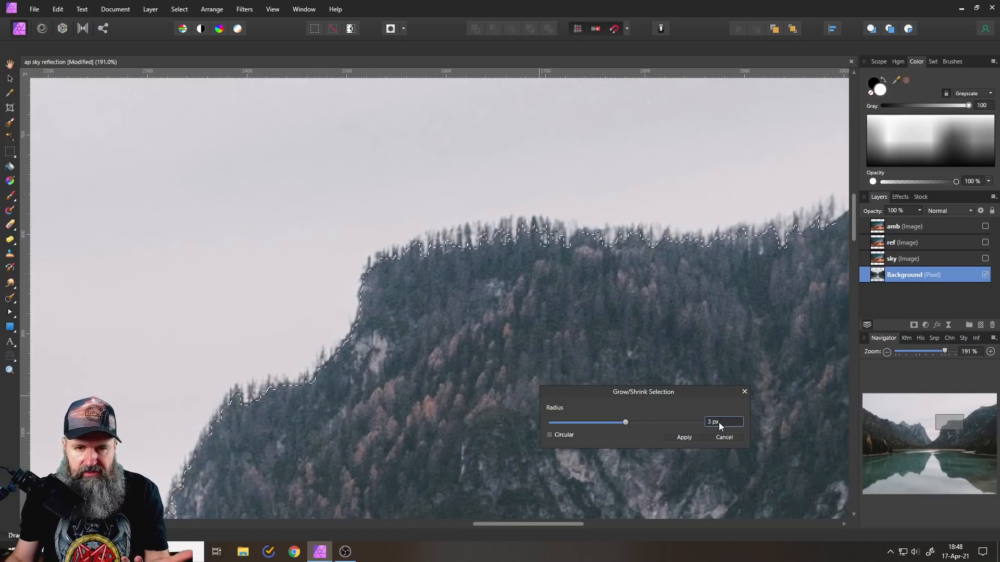
pyautogui.click(684, 438)
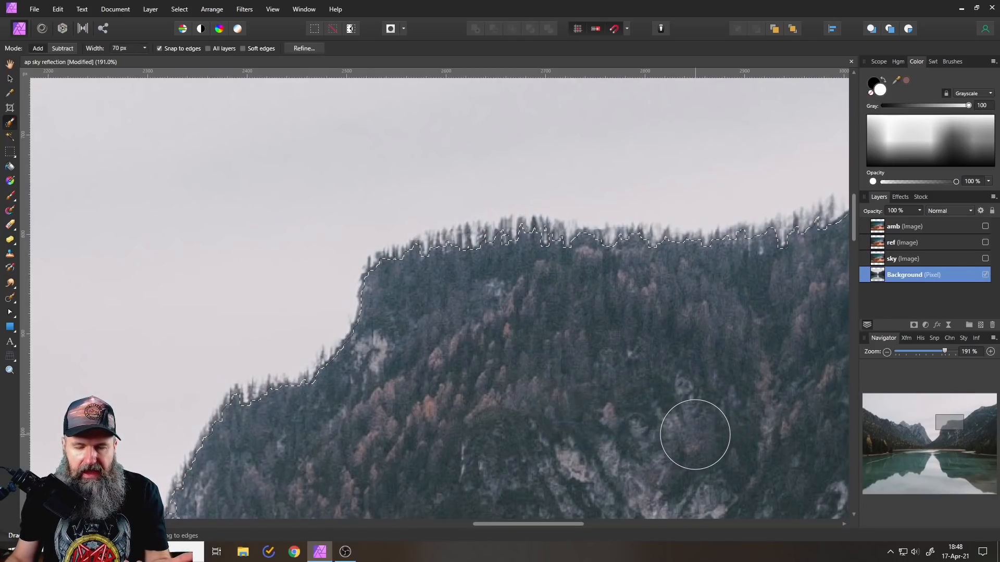
# Feather the mountain selection with a 3 px radius.
pyautogui.click(179, 9)
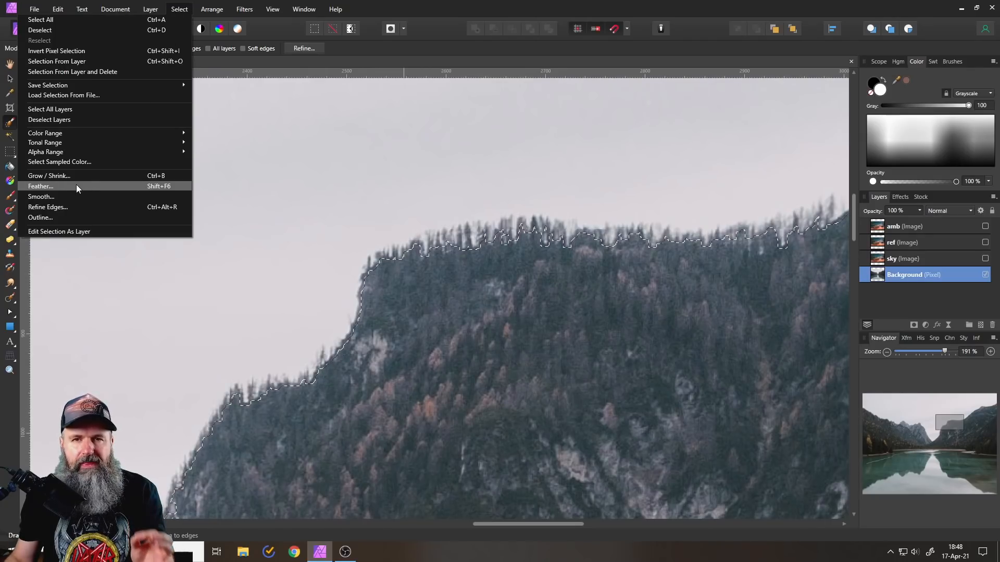
pyautogui.click(41, 187)
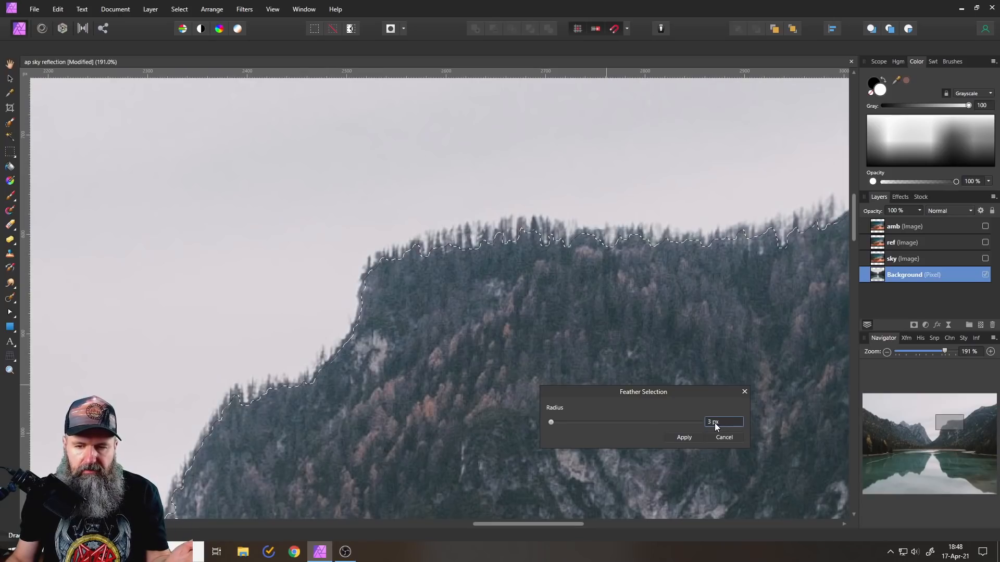
pyautogui.click(683, 437)
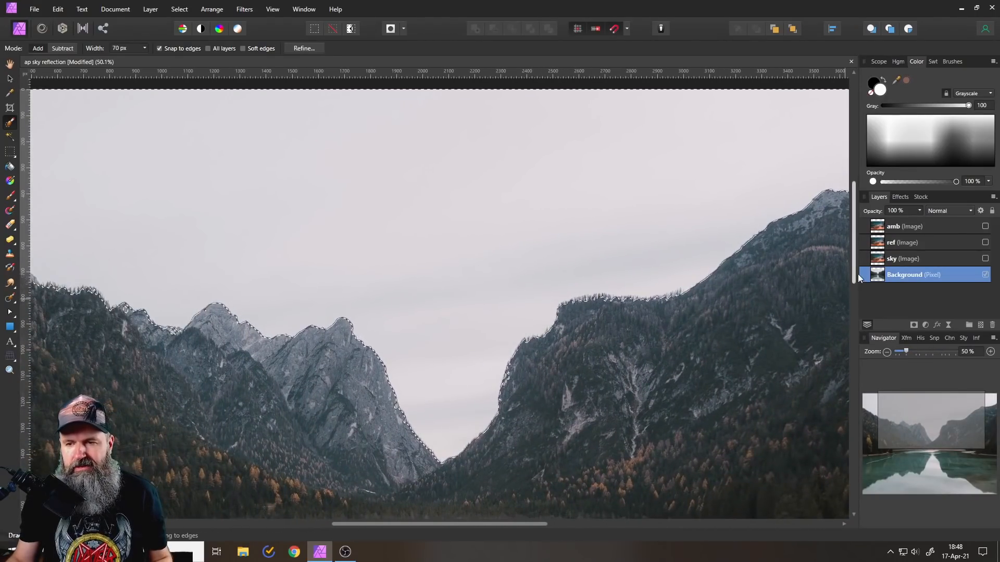
# Make the sky layer visible and mask it with the mountain selection.
pyautogui.click(899, 258)
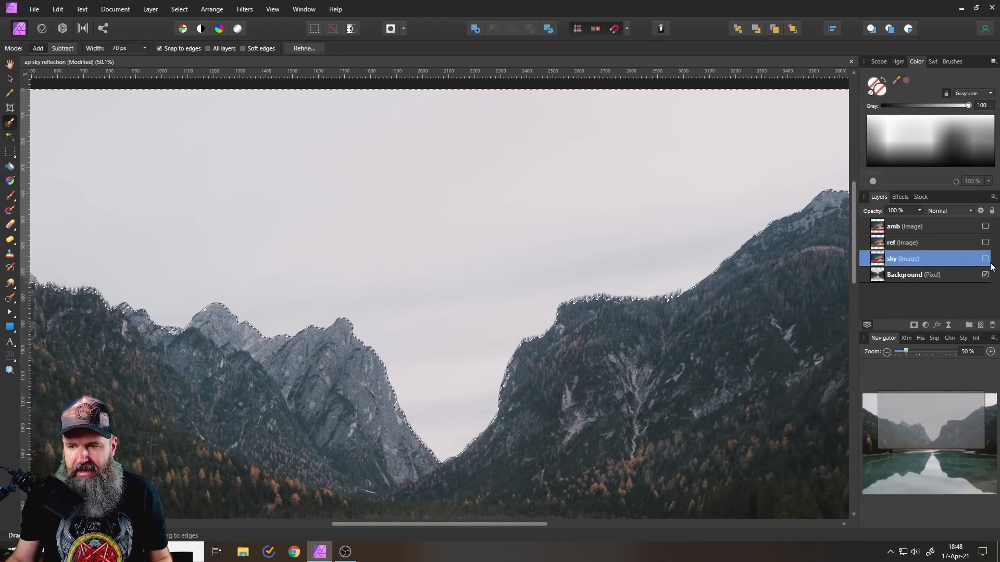
pyautogui.click(986, 259)
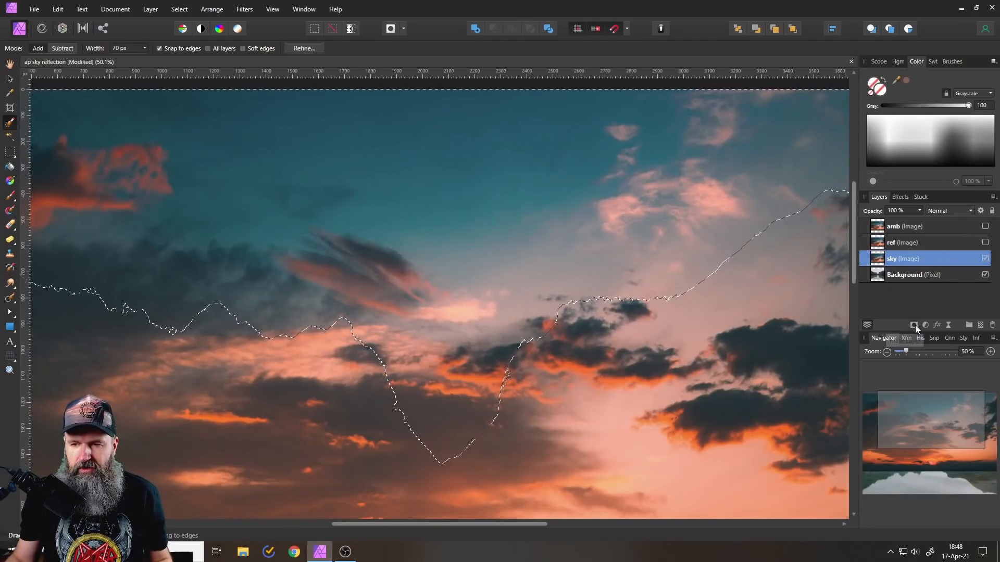
pyautogui.click(913, 325)
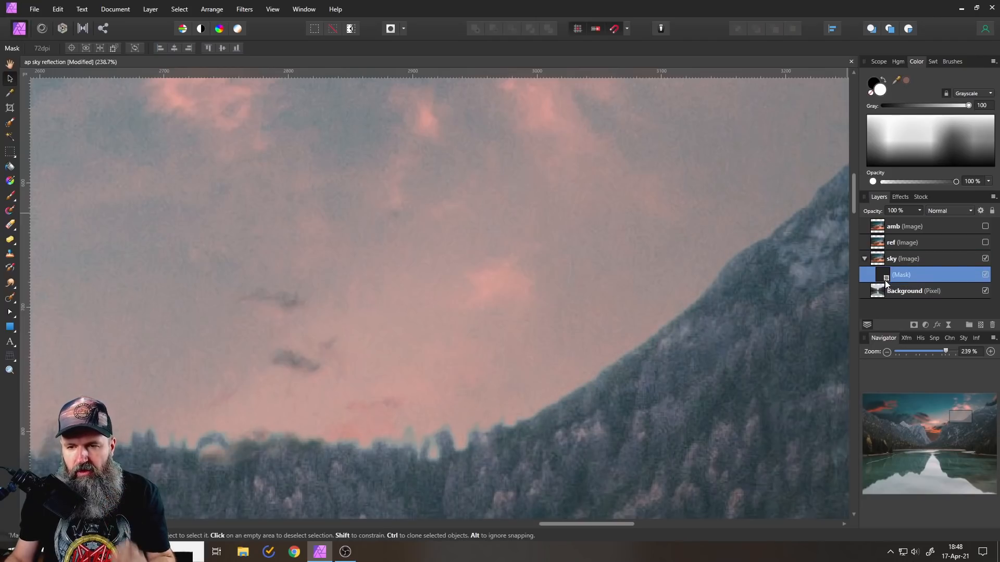
pyautogui.scroll(3)
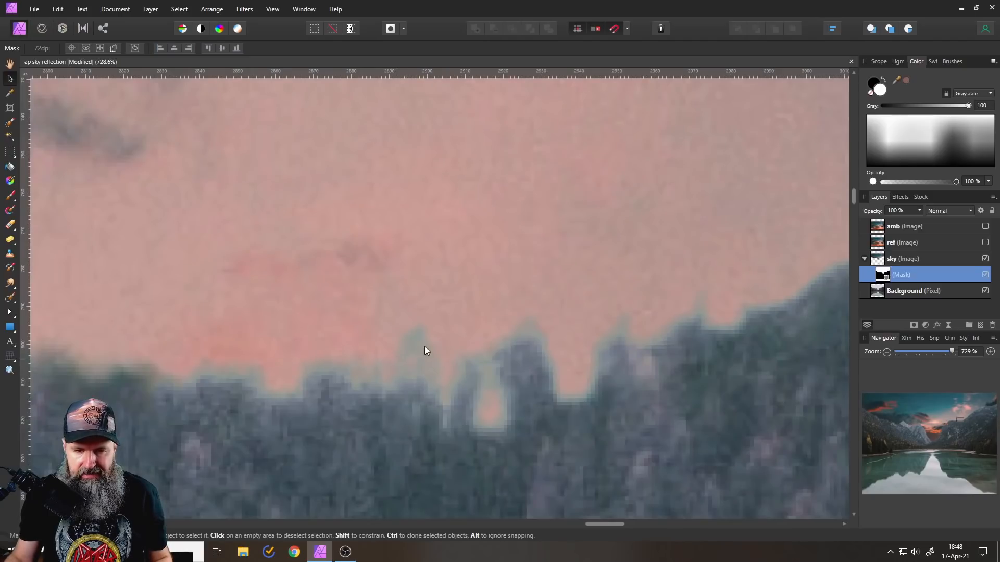
pyautogui.moveTo(614, 380)
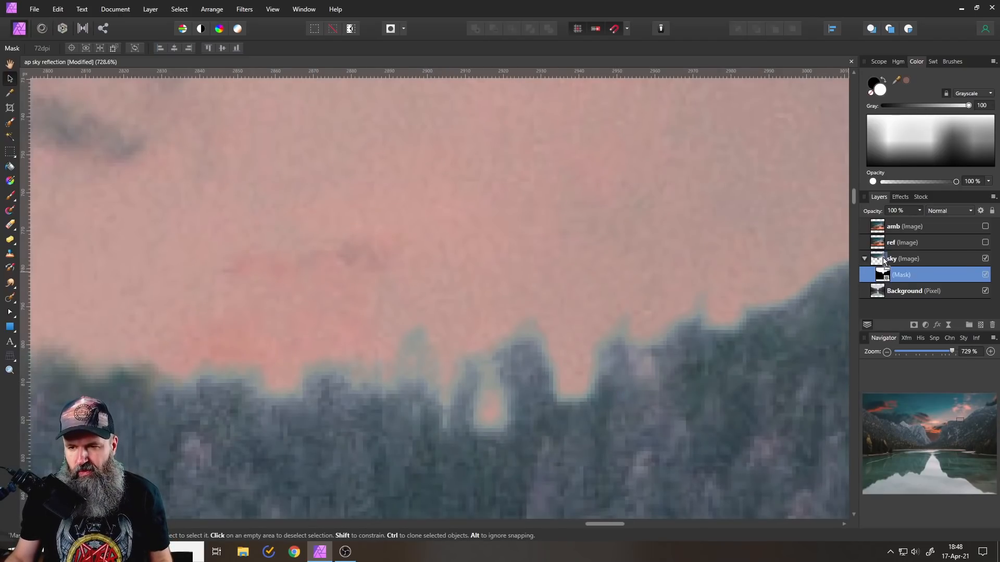
pyautogui.click(864, 259)
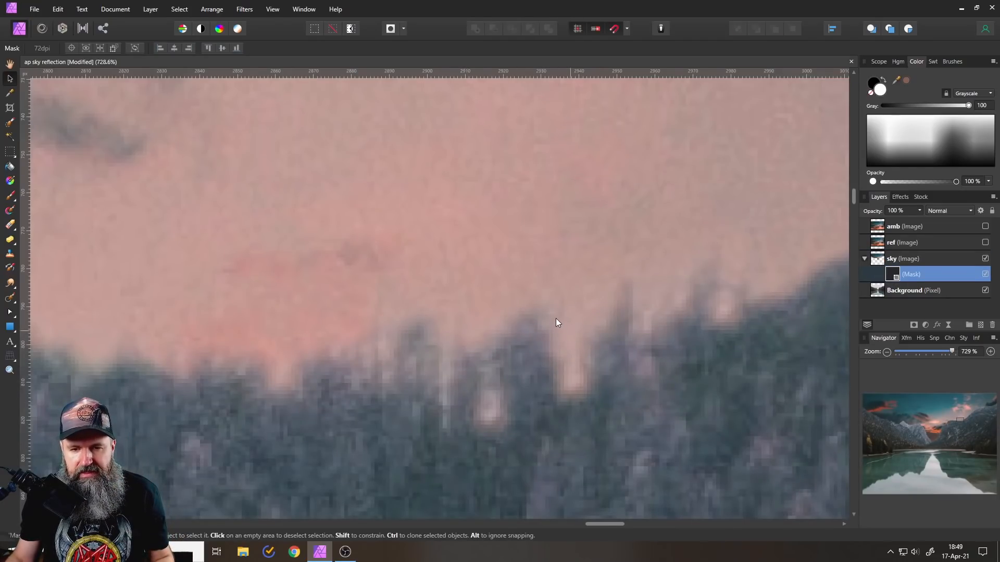
pyautogui.scroll(-3)
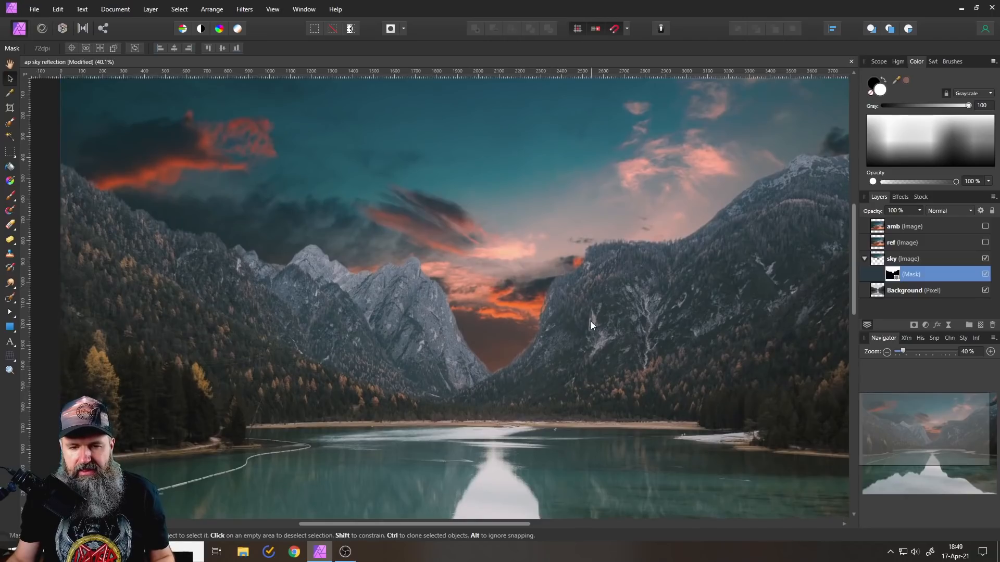
pyautogui.scroll(-3)
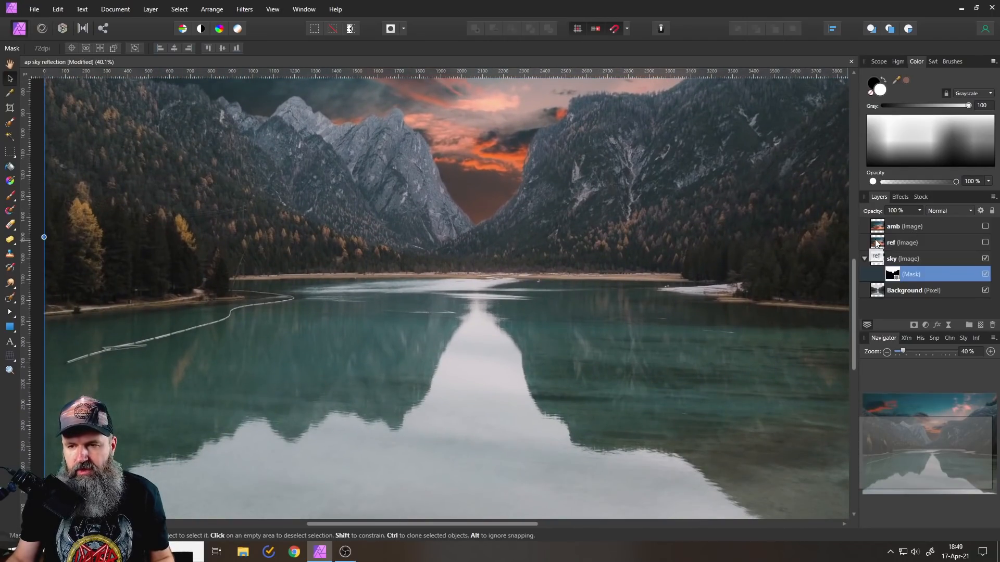
pyautogui.click(901, 242)
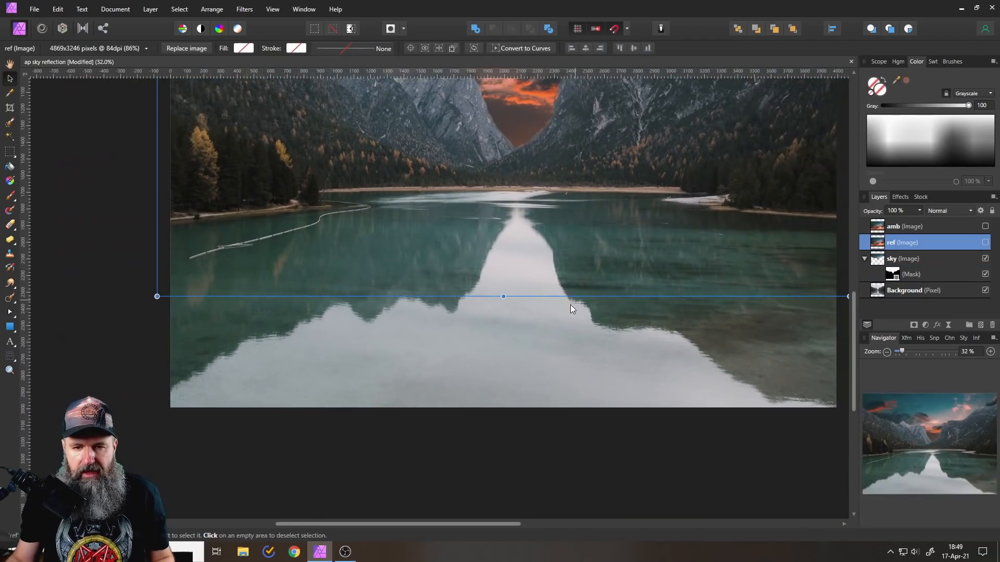
pyautogui.moveTo(606, 338)
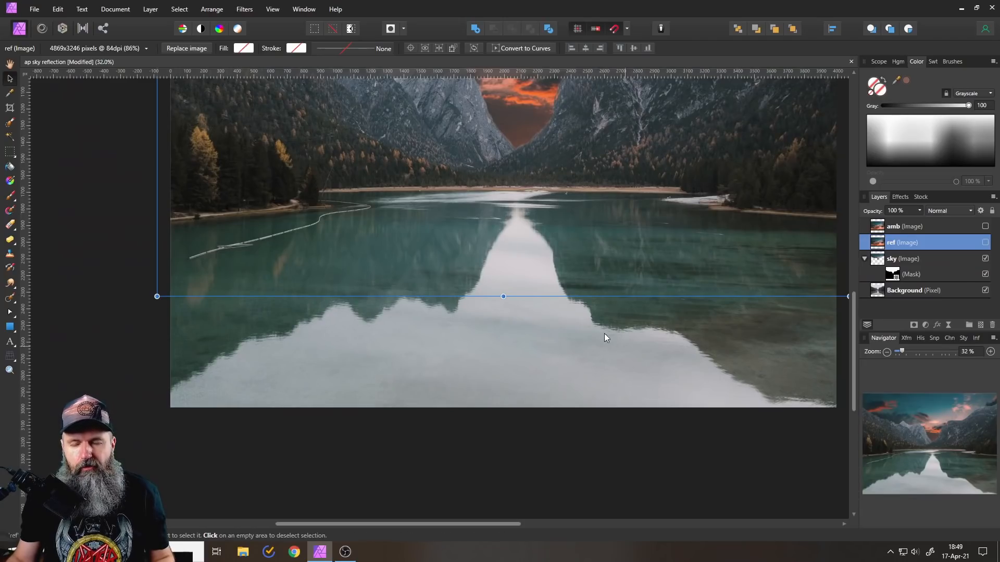
pyautogui.scroll(-3)
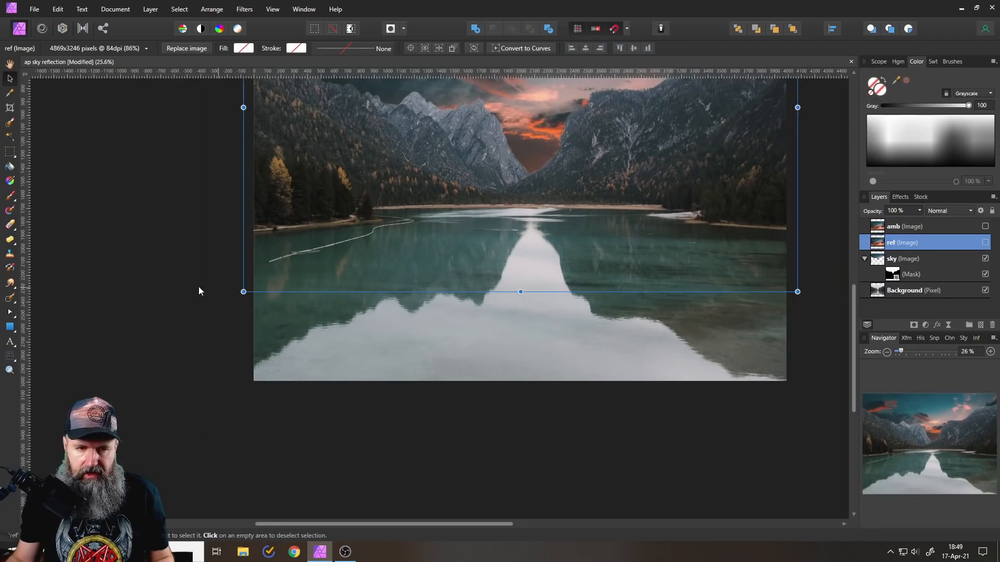
pyautogui.click(200, 292)
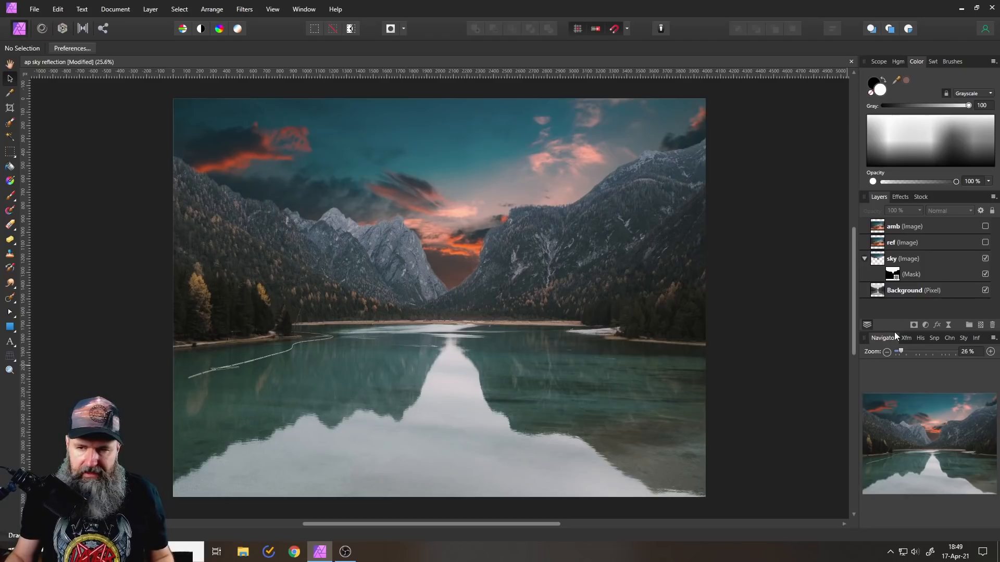
# Select the grey sky reflection on the Background layer with refined edges.
pyautogui.click(913, 290)
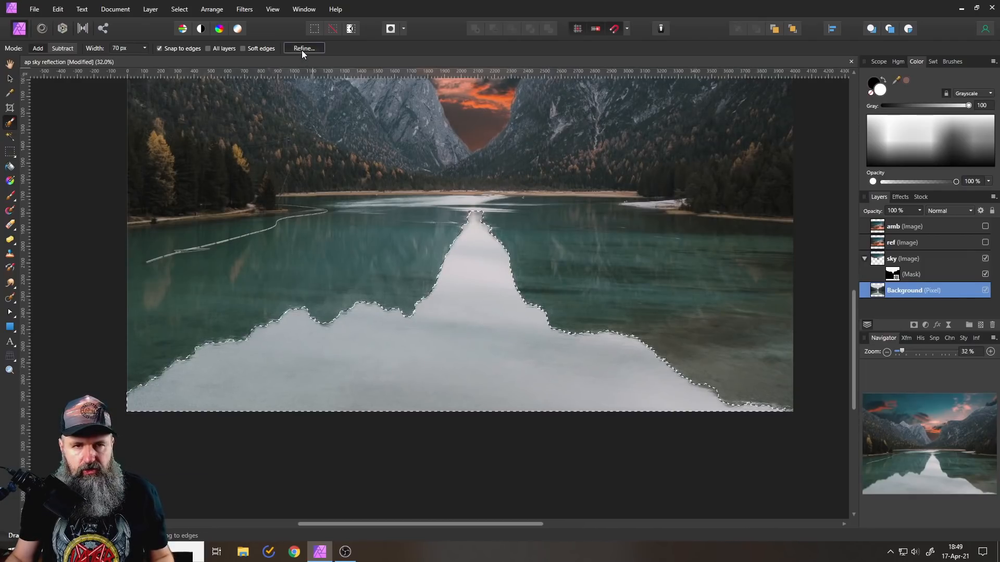
pyautogui.click(304, 48)
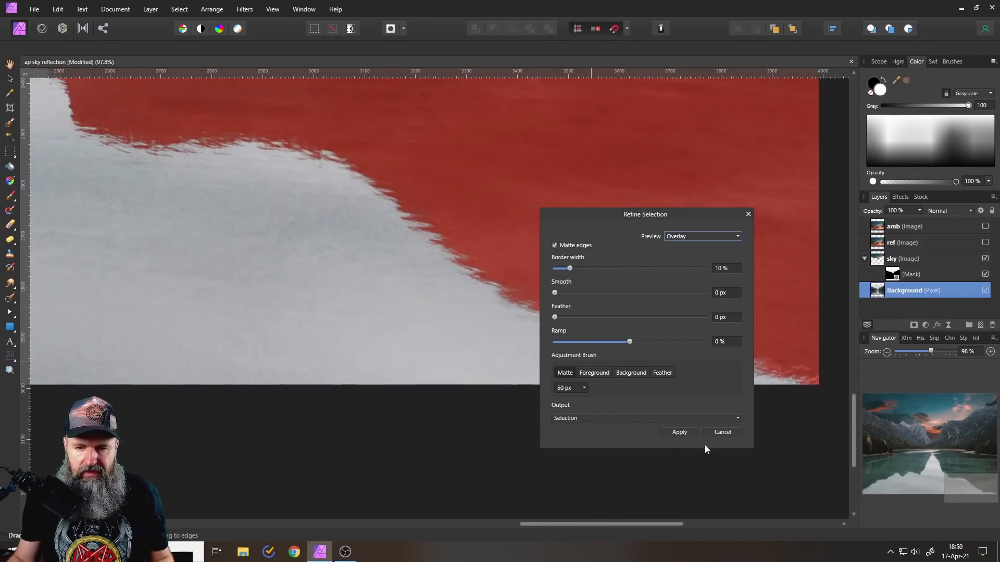
pyautogui.click(679, 432)
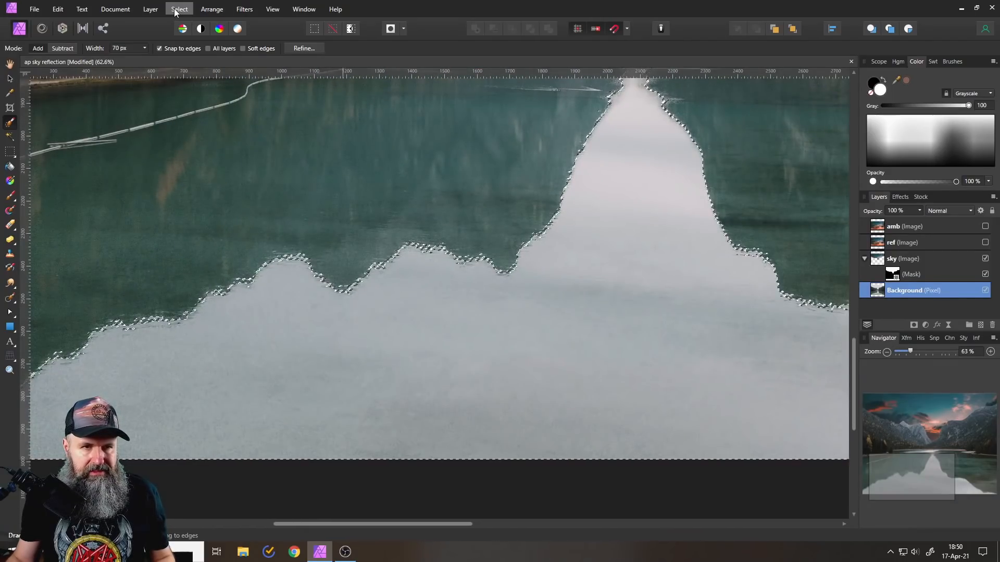
# Grow the reflection selection by 3 px and feather it by 3 px.
pyautogui.click(179, 9)
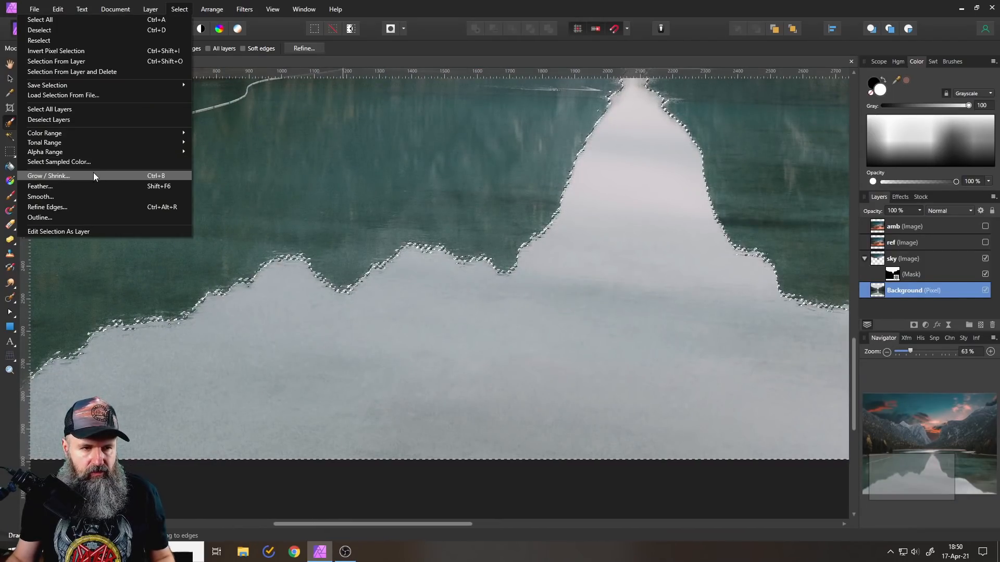
pyautogui.click(49, 175)
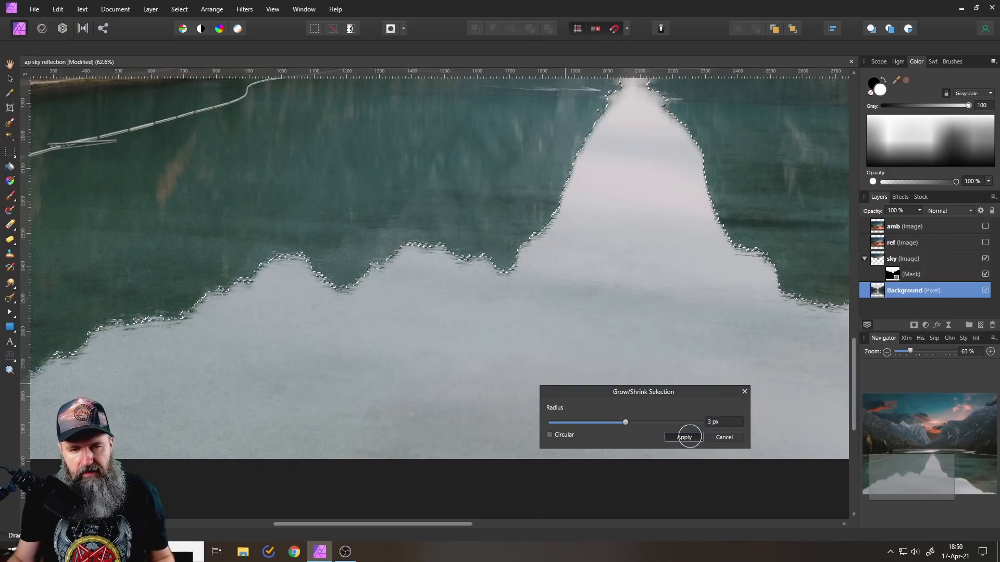
pyautogui.click(685, 437)
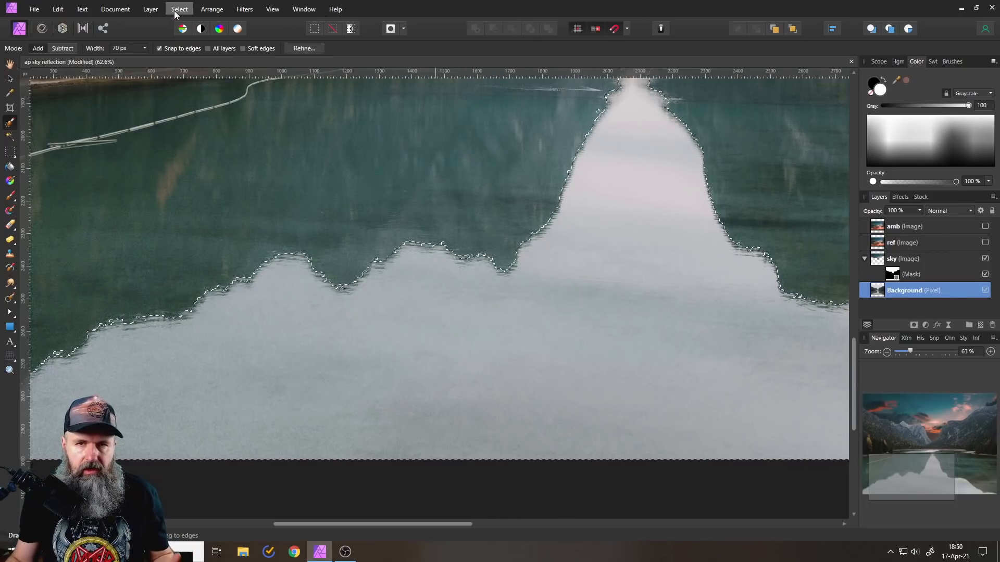
pyautogui.click(179, 9)
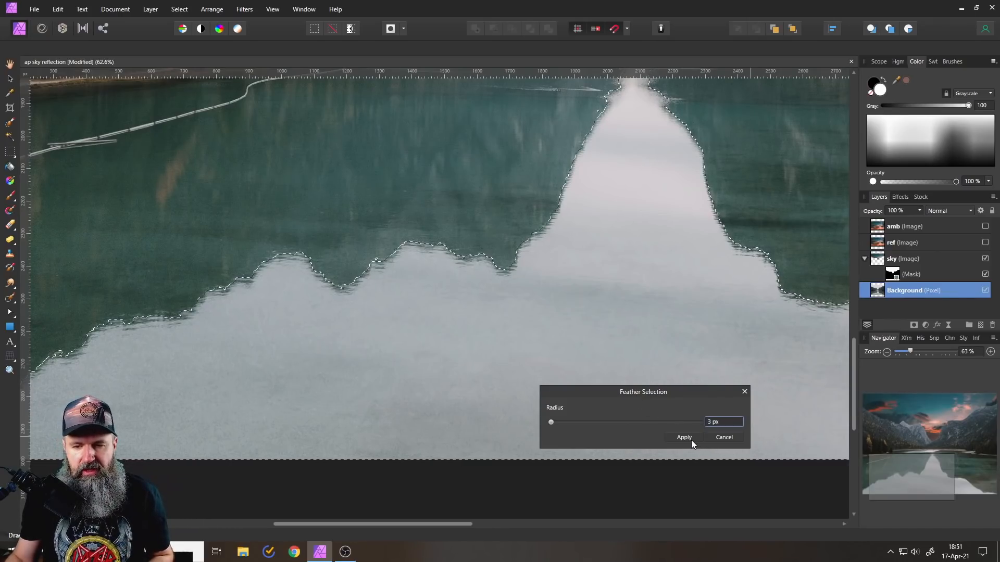
pyautogui.click(684, 438)
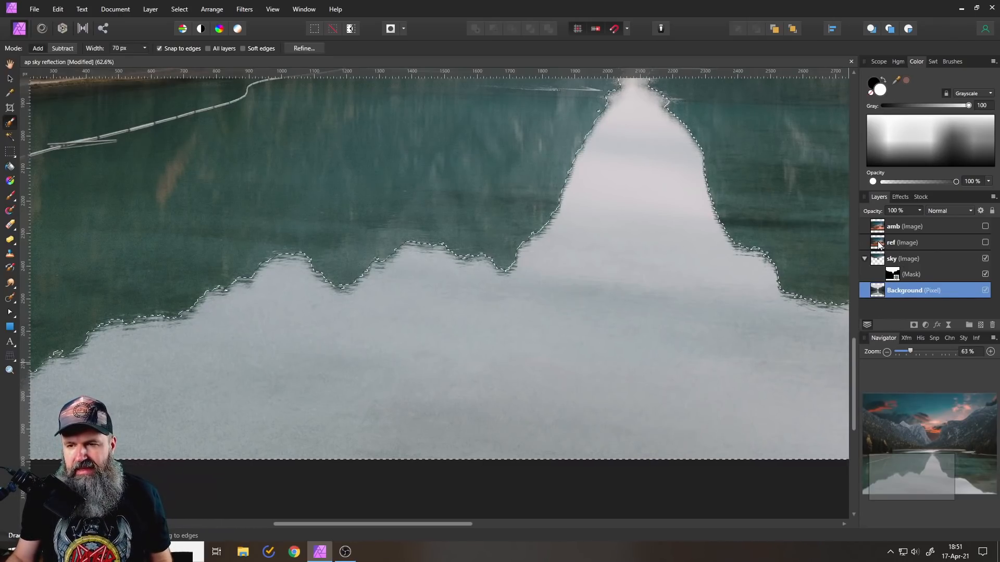
pyautogui.click(903, 242)
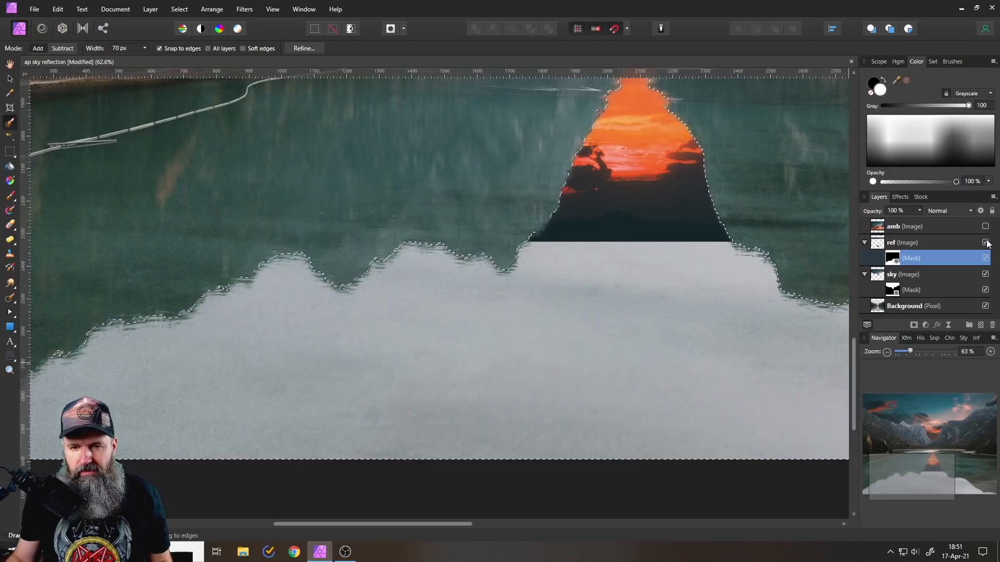
# Show the masked ref layer and drag its mask out into a separate layer.
pyautogui.click(878, 242)
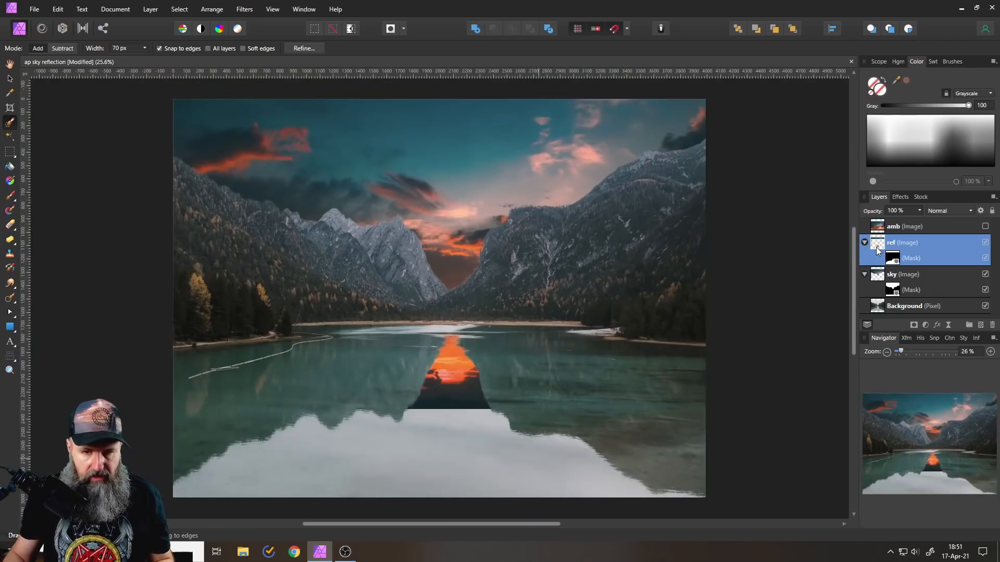
pyautogui.click(892, 258)
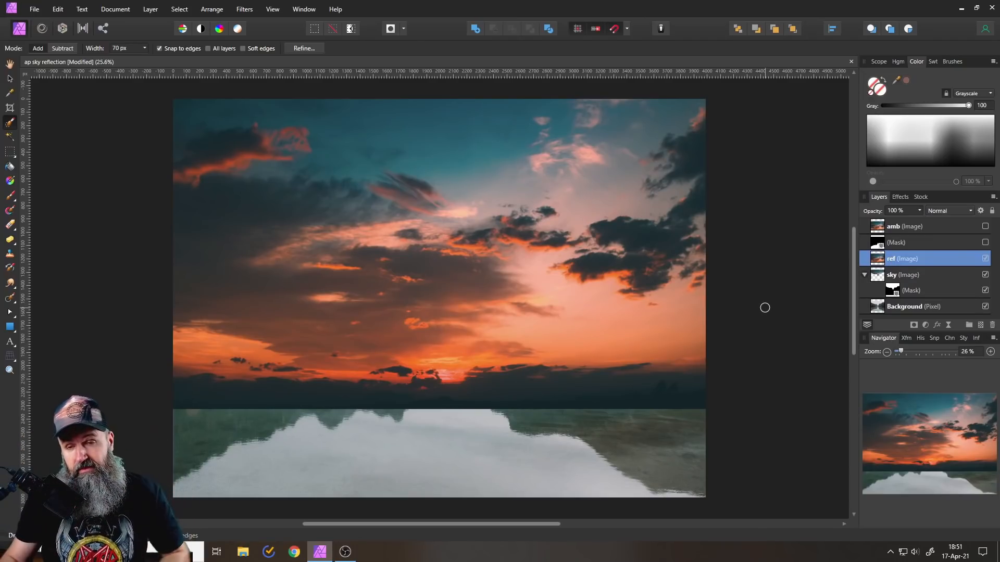
pyautogui.moveTo(805, 293)
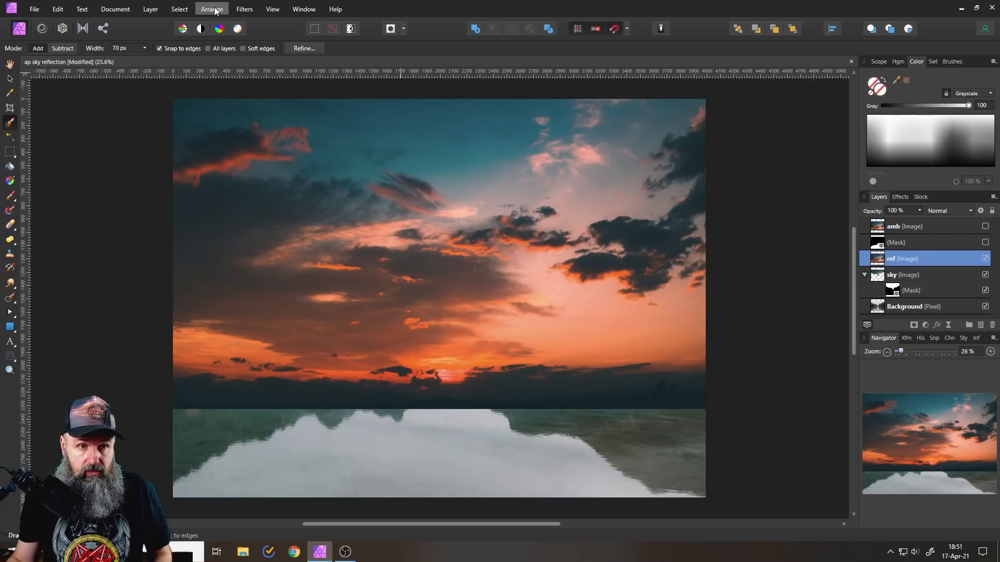
# Flip the ref sunset sky vertically, move it into the lake, and reattach its mask.
pyautogui.click(211, 8)
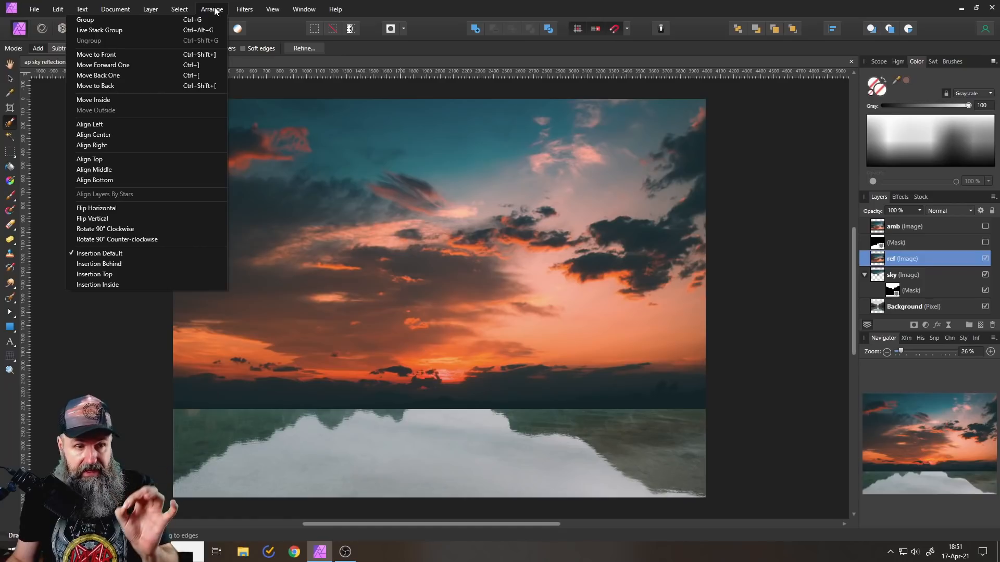
pyautogui.click(91, 218)
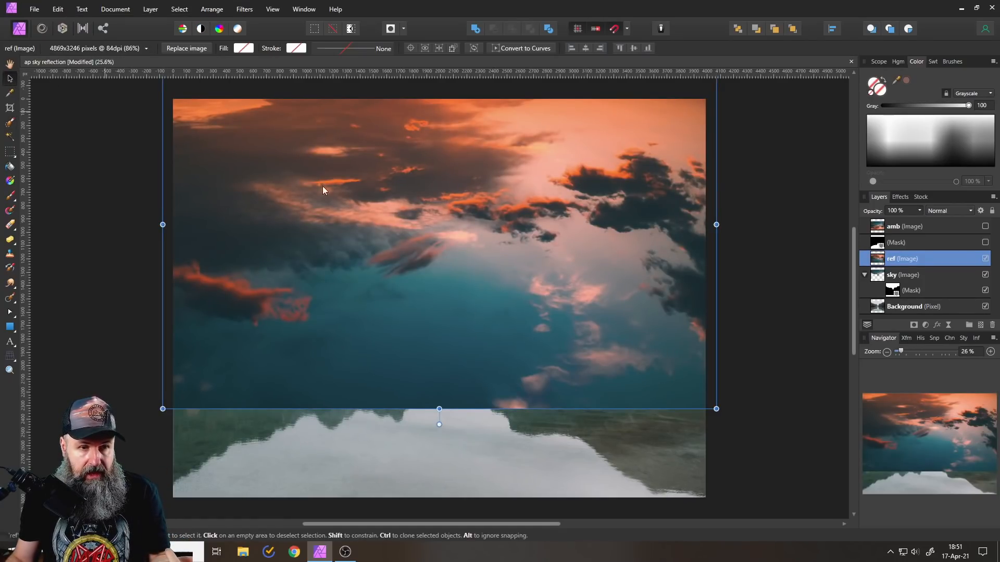
pyautogui.moveTo(9, 81)
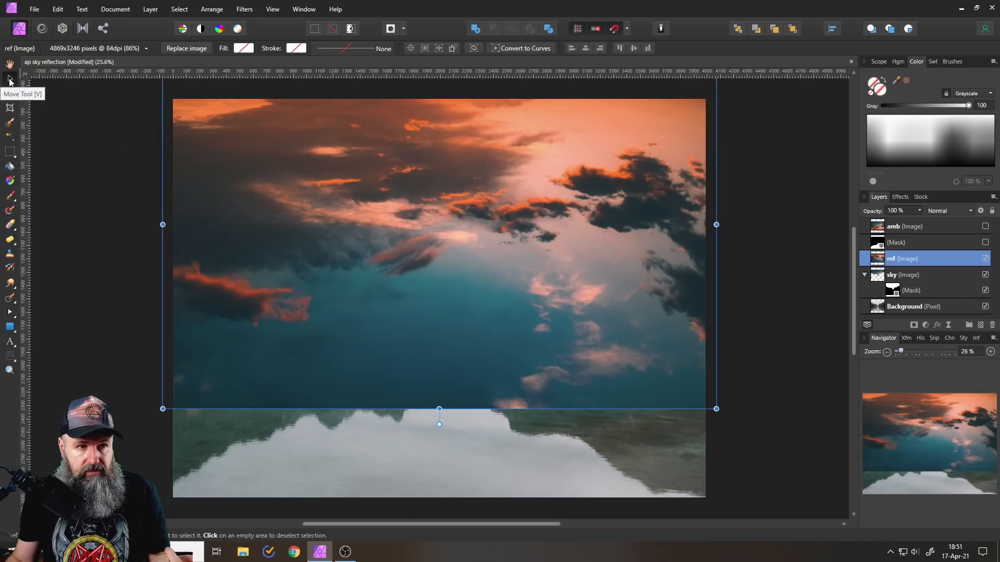
pyautogui.moveTo(449, 169)
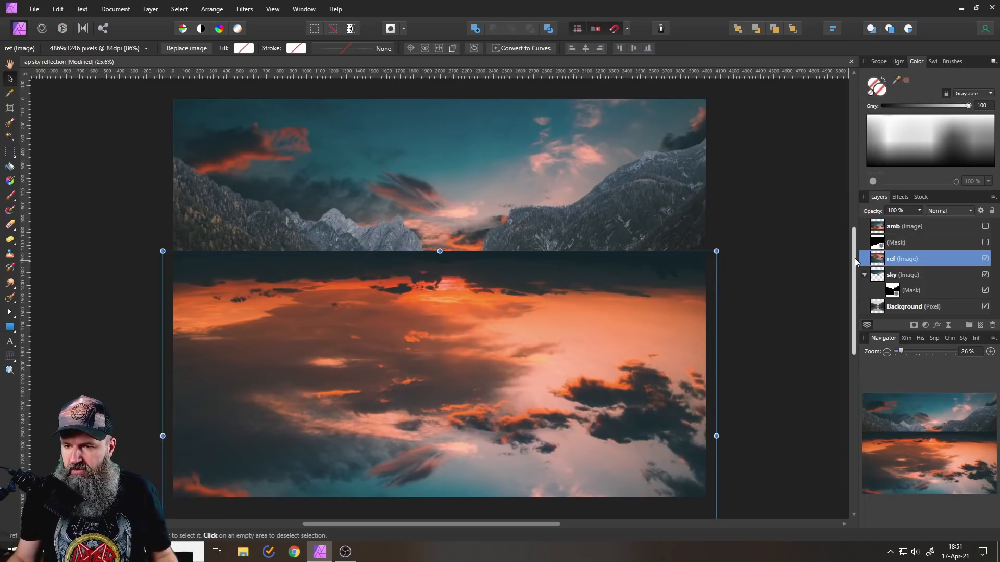
pyautogui.click(985, 226)
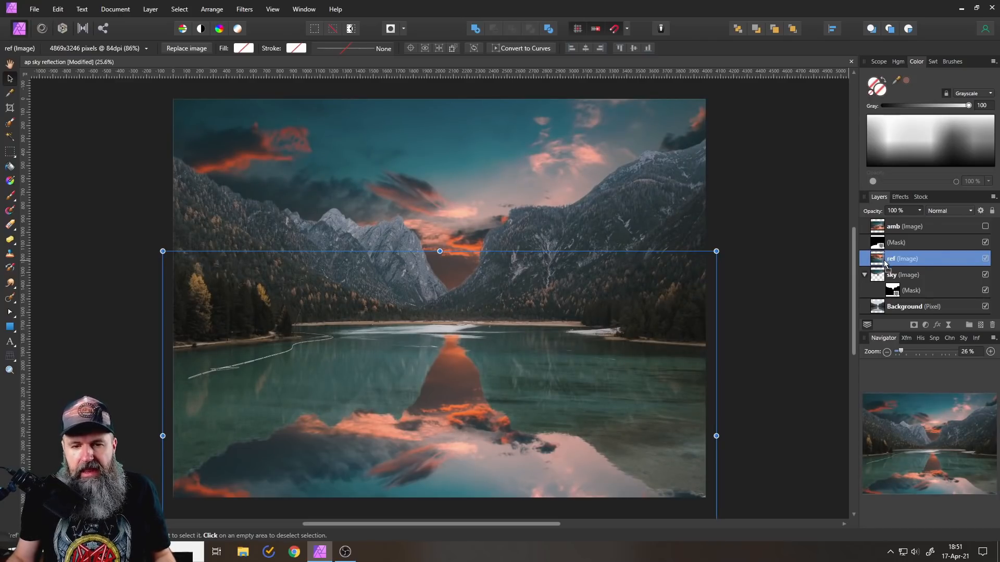
pyautogui.click(865, 242)
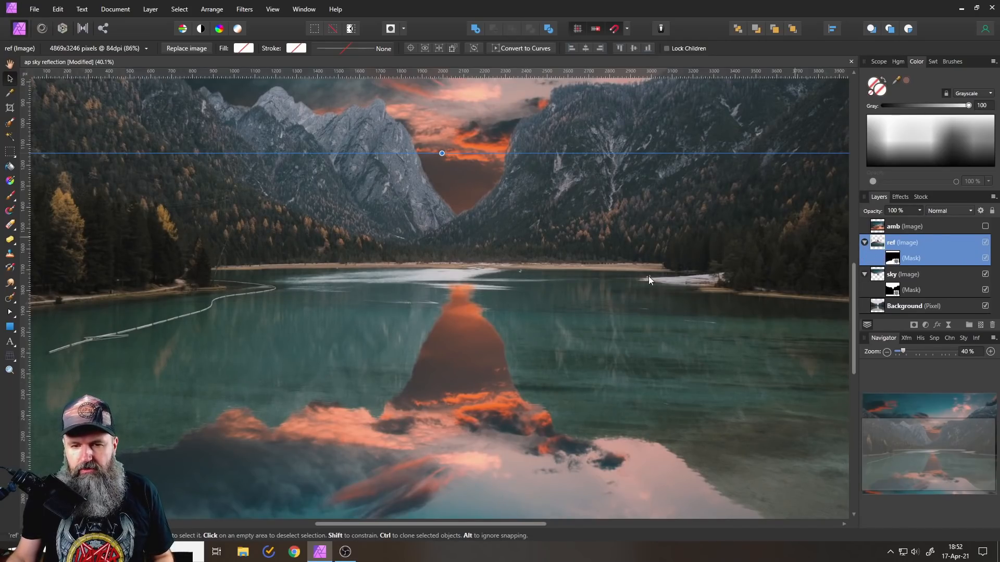
pyautogui.moveTo(471, 382)
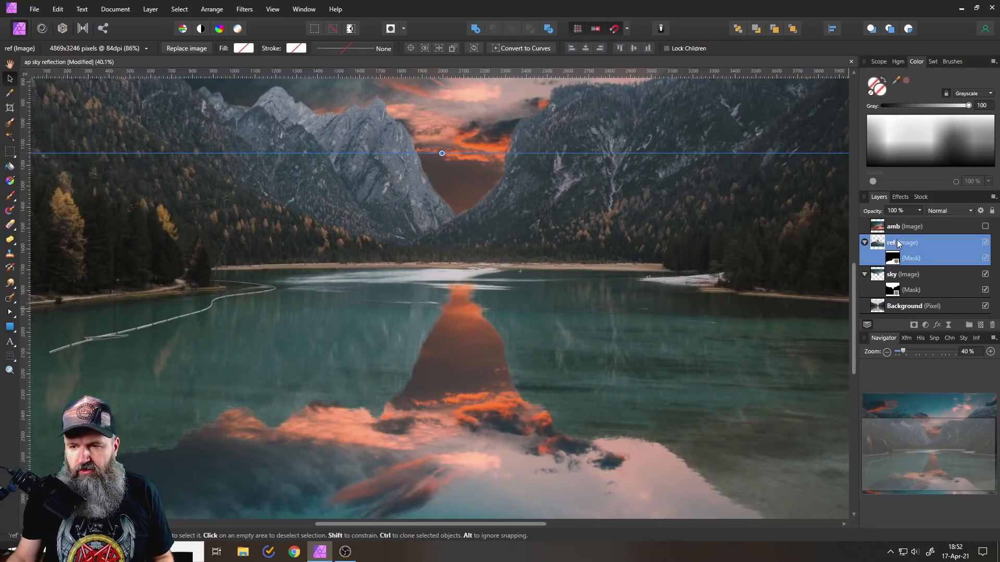
# Lock the ref layer's mask in place and check the reflection edges over the water.
pyautogui.click(894, 258)
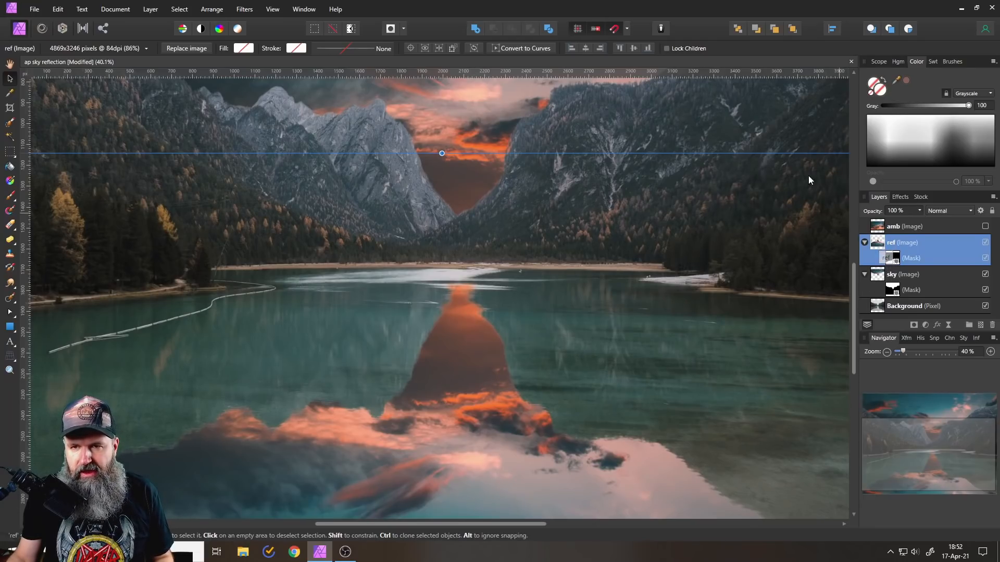
pyautogui.moveTo(9, 79)
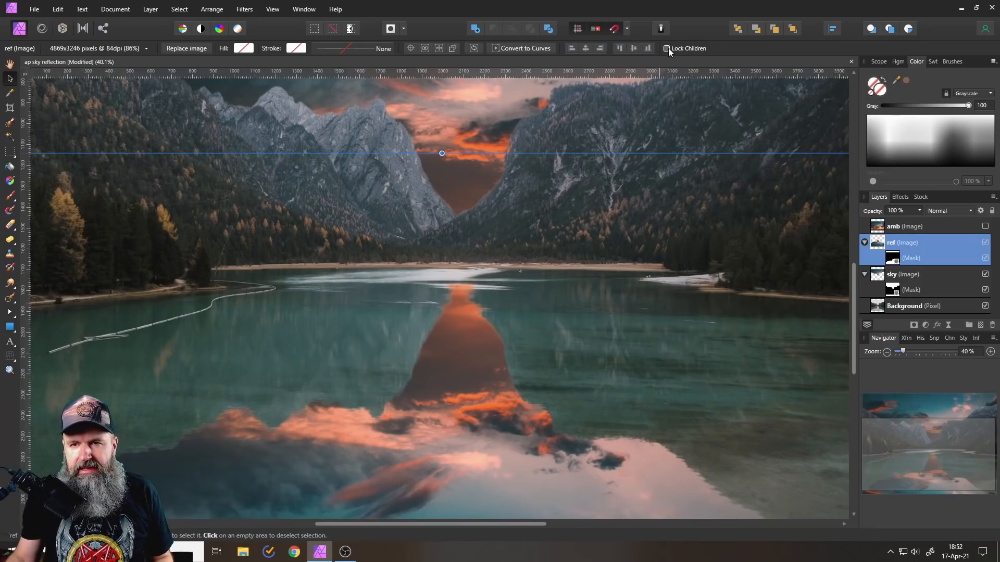
pyautogui.click(667, 48)
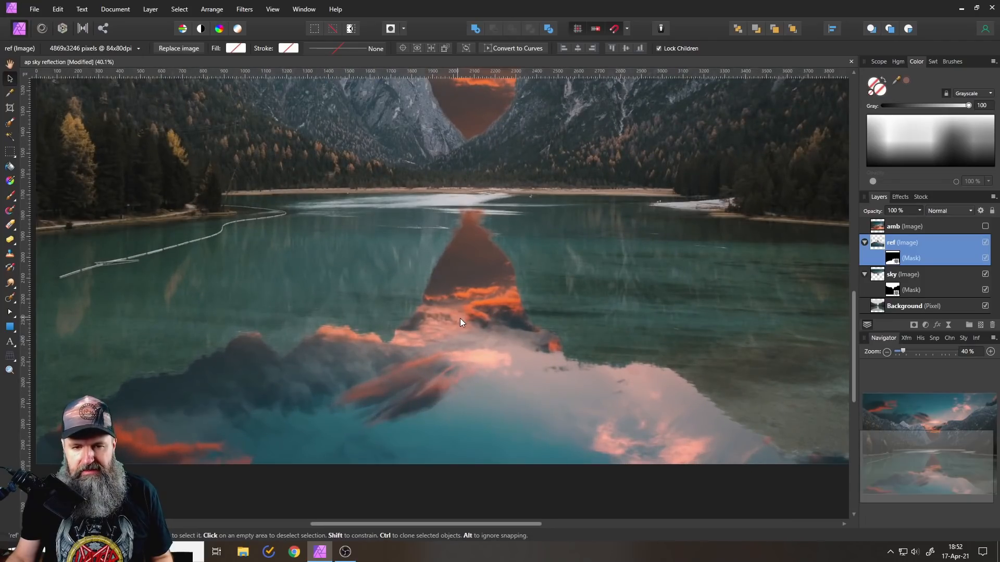
pyautogui.moveTo(475, 293)
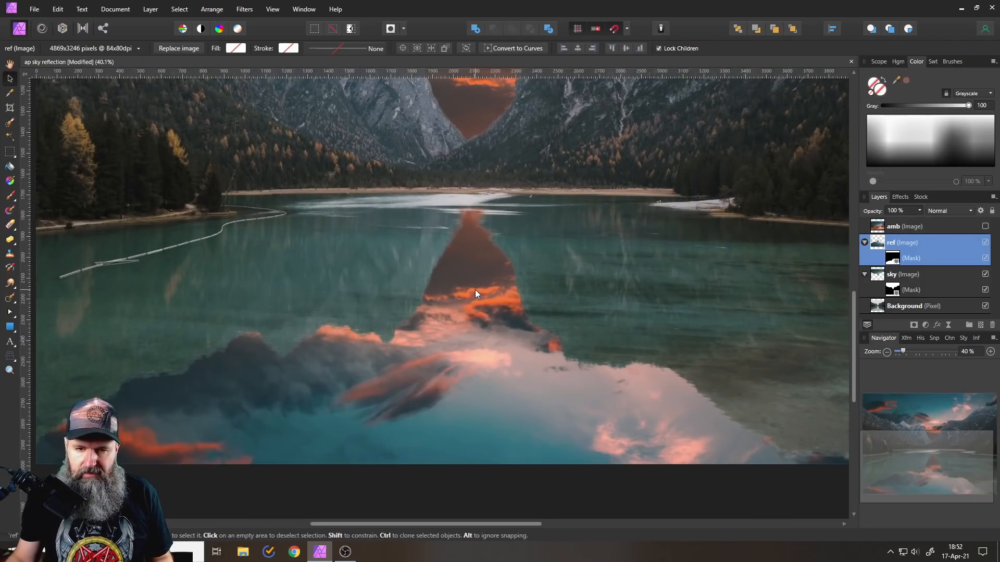
pyautogui.scroll(3)
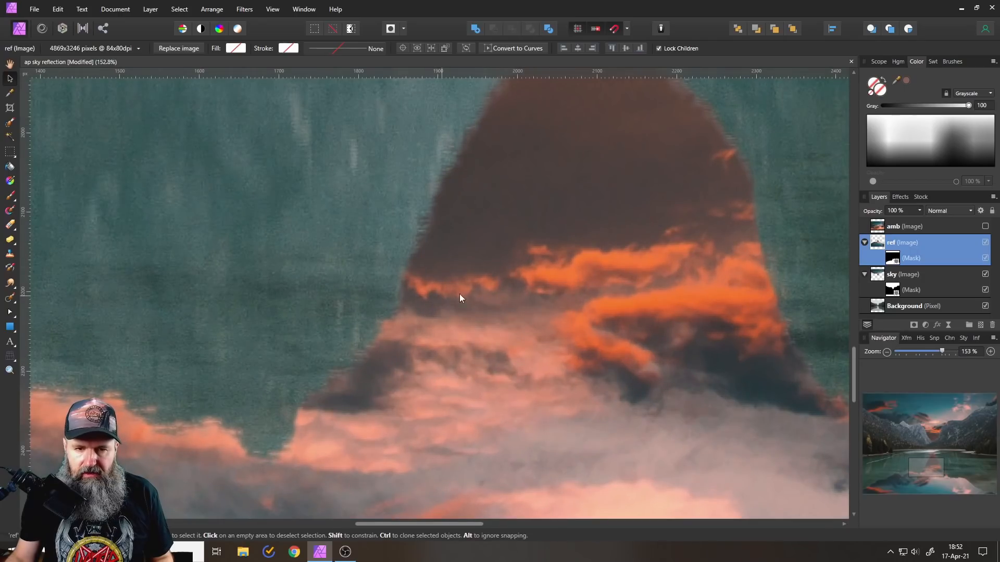
pyautogui.moveTo(342, 383)
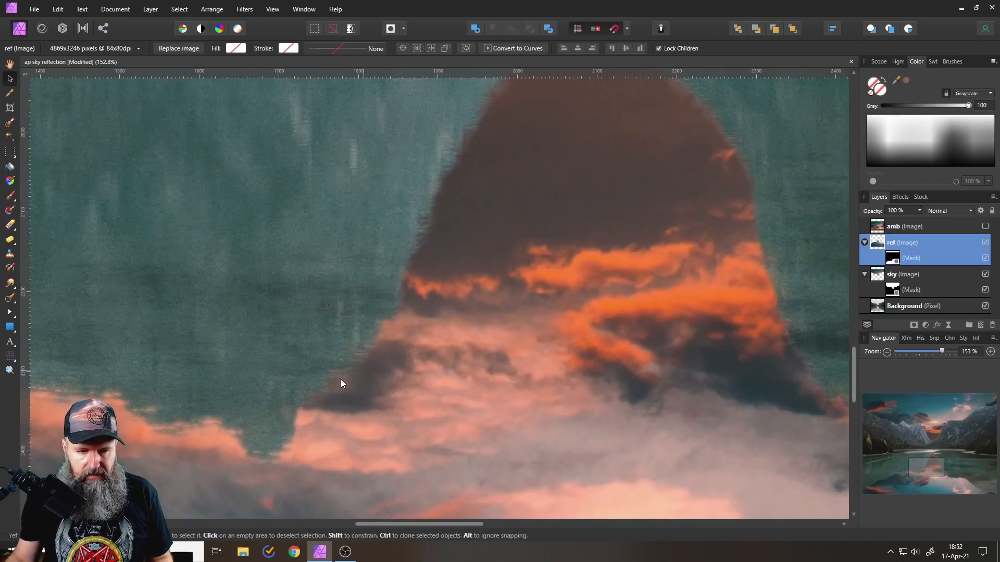
pyautogui.scroll(-3)
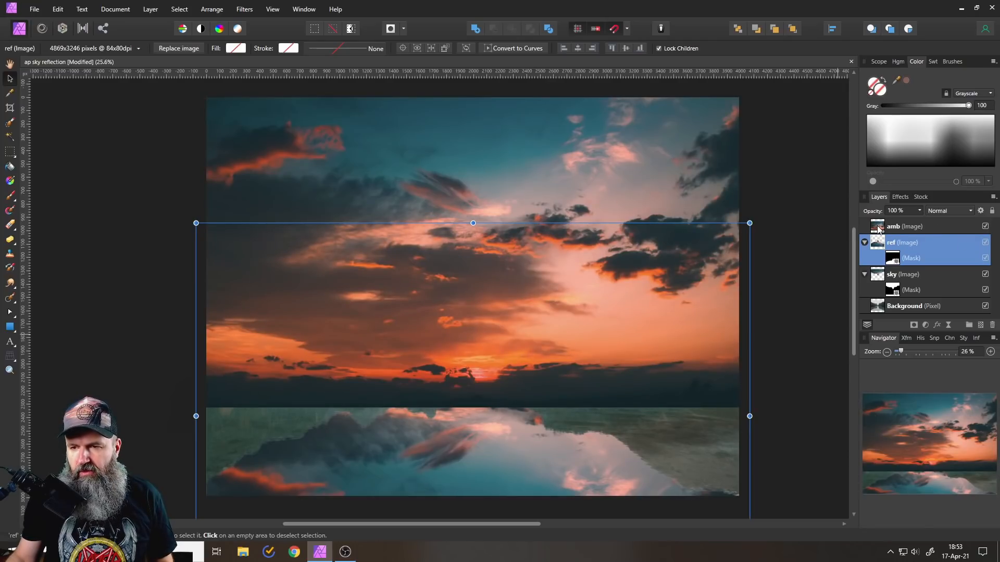
# Apply the Average blur to the amb sky layer, flattening it into one colour.
pyautogui.click(905, 226)
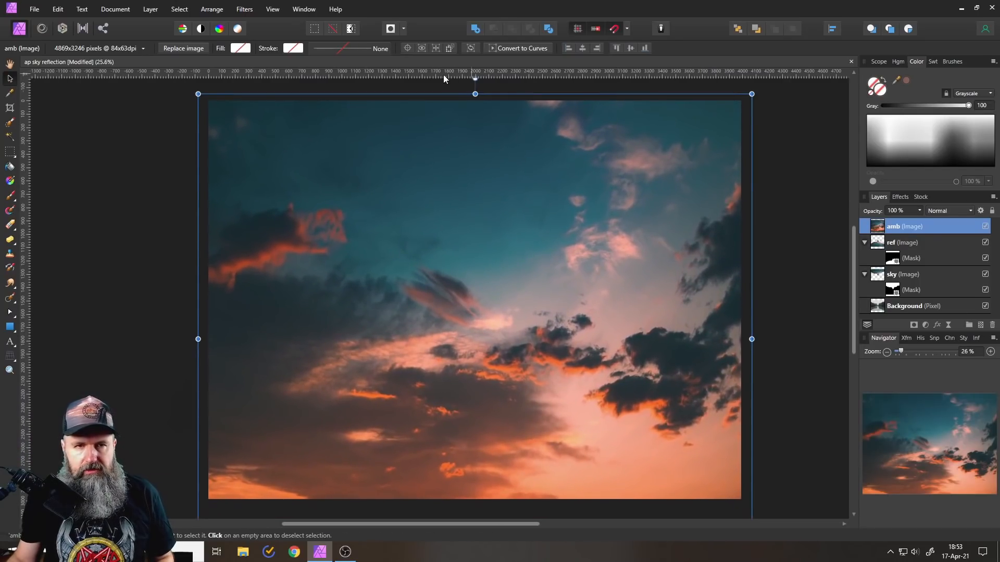
pyautogui.click(244, 9)
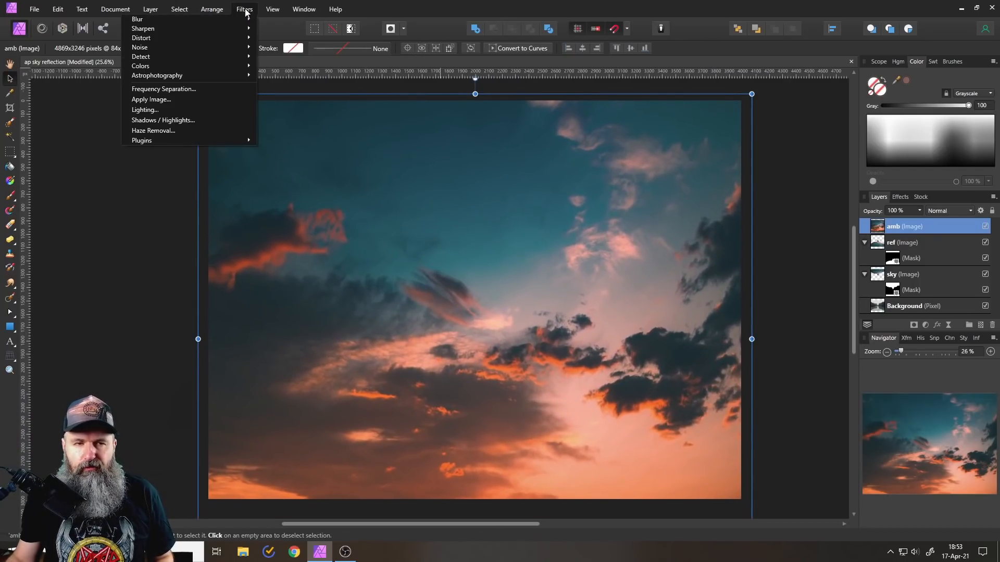
pyautogui.click(137, 19)
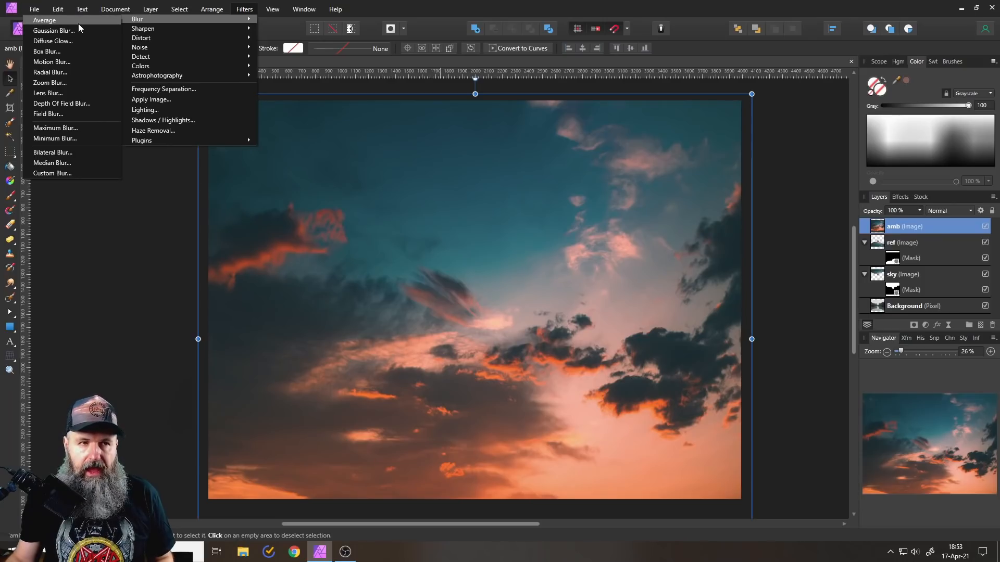
pyautogui.click(44, 20)
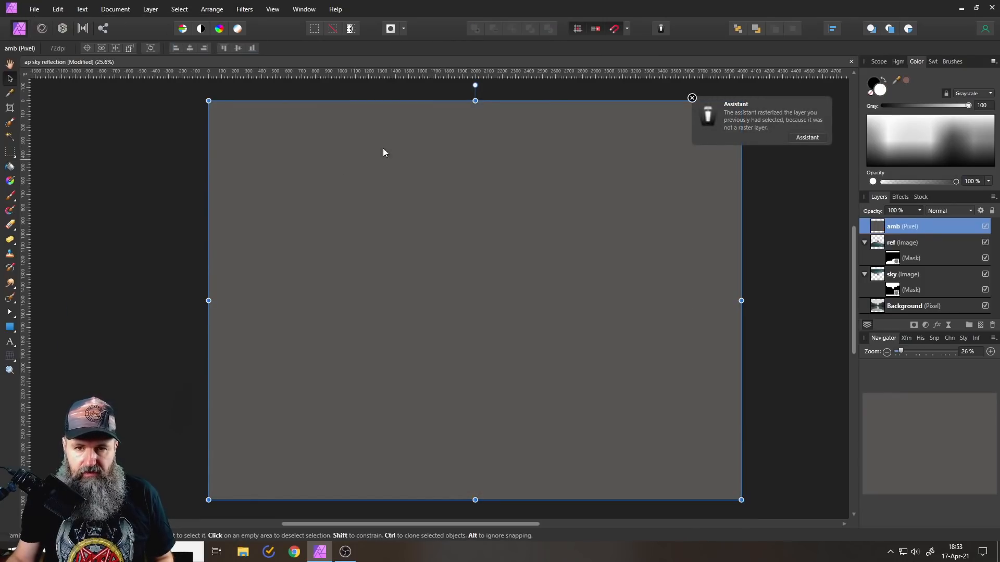
pyautogui.click(693, 99)
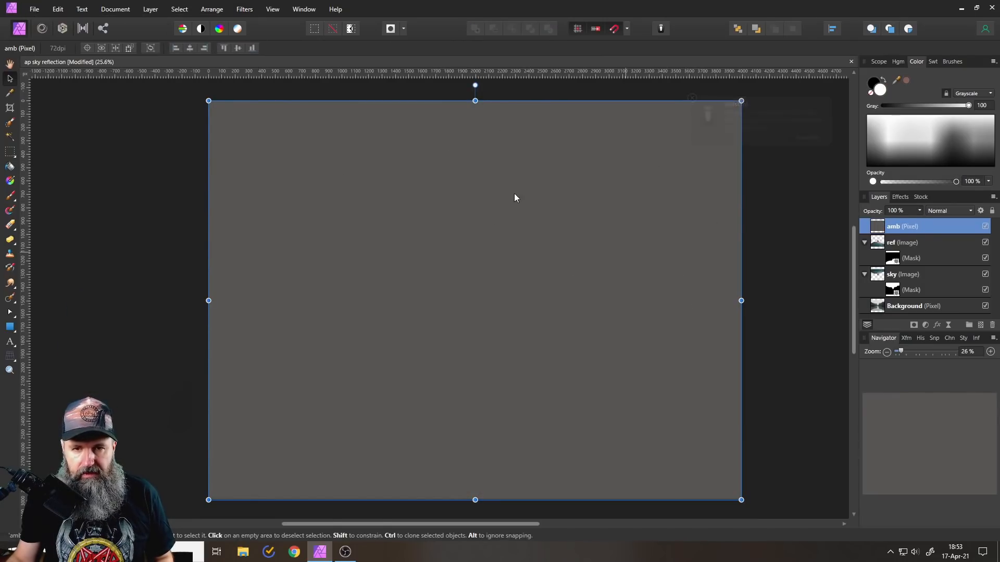
# Blend the averaged amb layer in Soft Light at 57% opacity, then deselect.
pyautogui.click(949, 210)
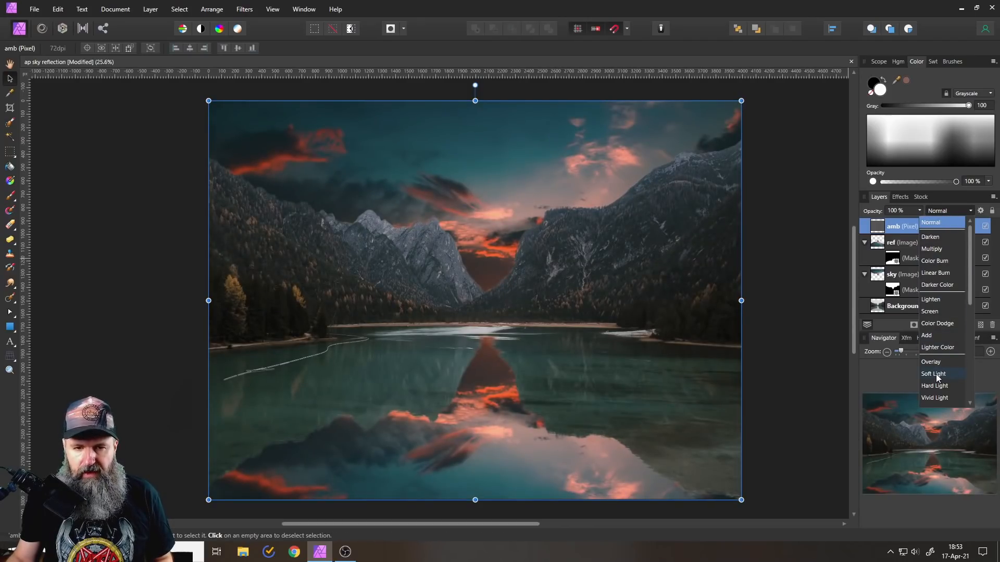
pyautogui.click(933, 374)
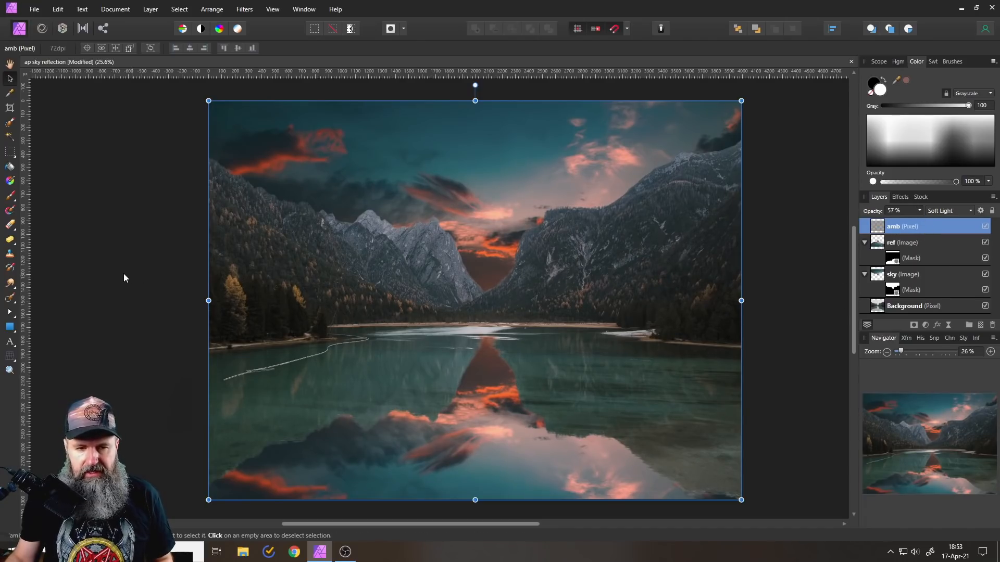
pyautogui.click(134, 275)
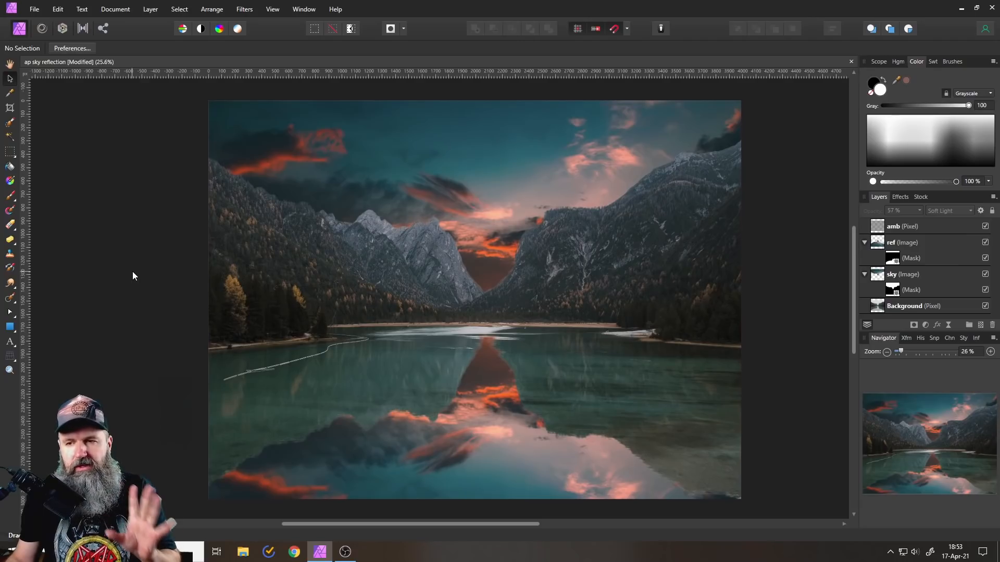
pyautogui.moveTo(629, 347)
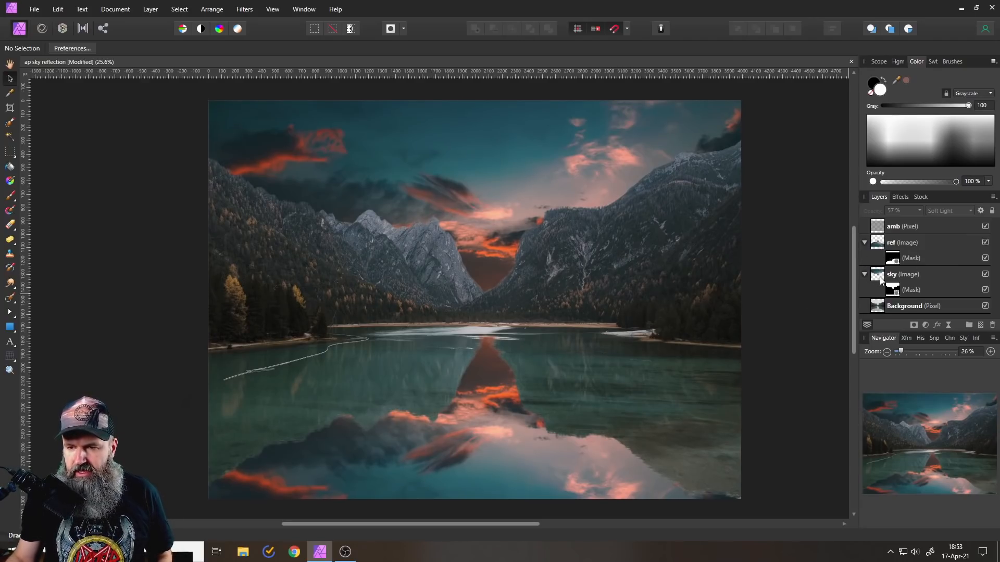
# Add a Brightness/Contrast adjustment (14% brightness, −34% contrast) to the ref reflection layer.
pyautogui.click(899, 242)
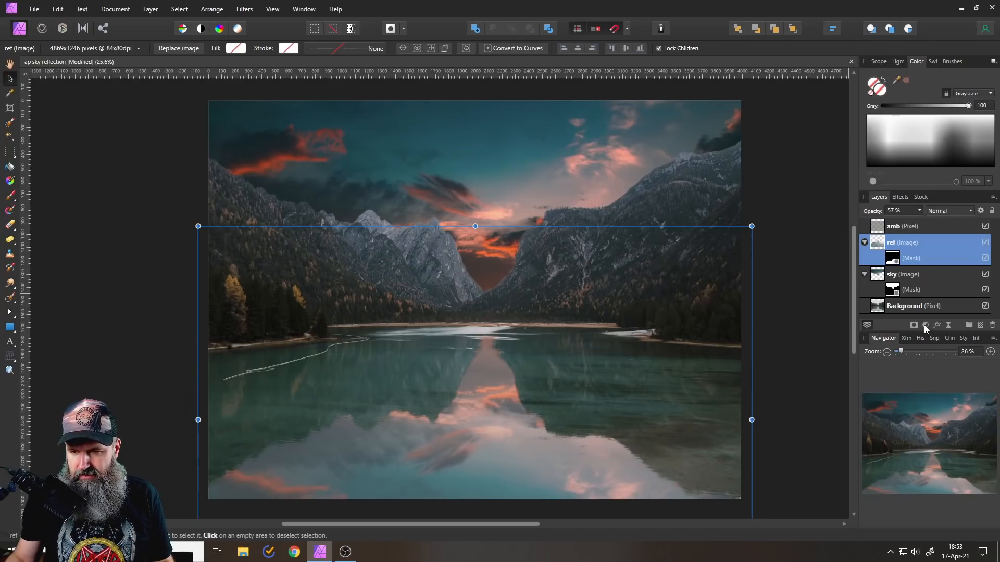
pyautogui.click(926, 325)
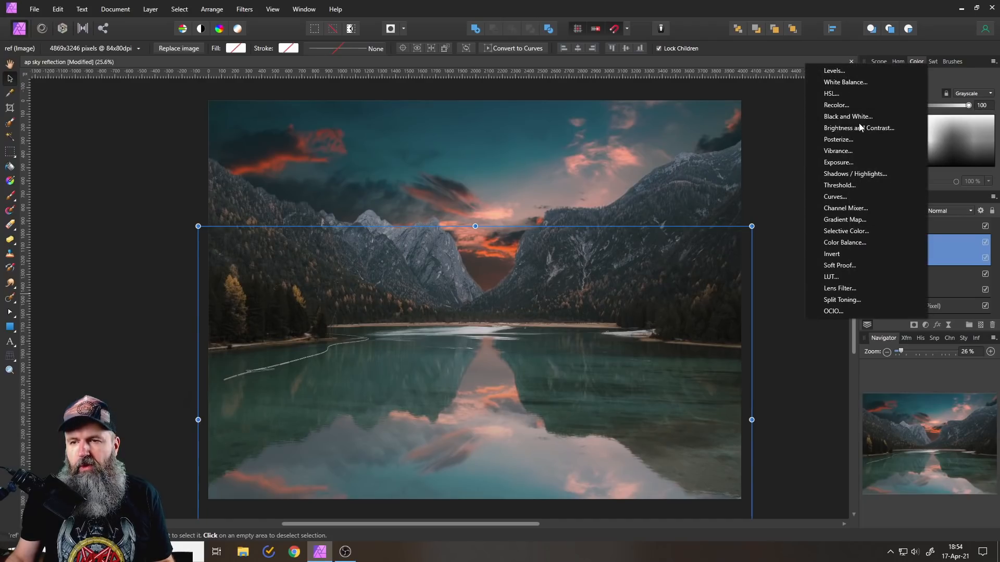
pyautogui.moveTo(859, 127)
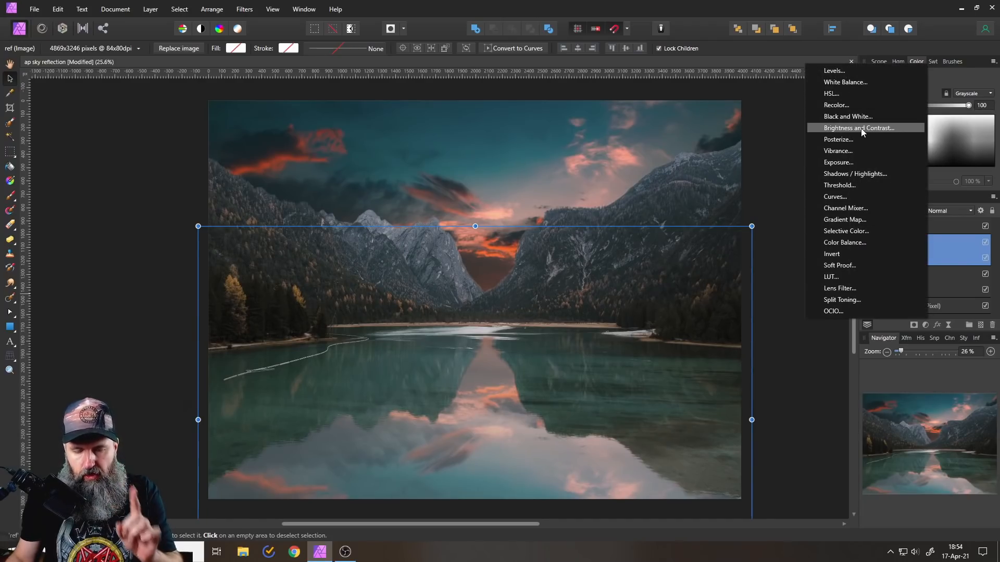
pyautogui.click(858, 127)
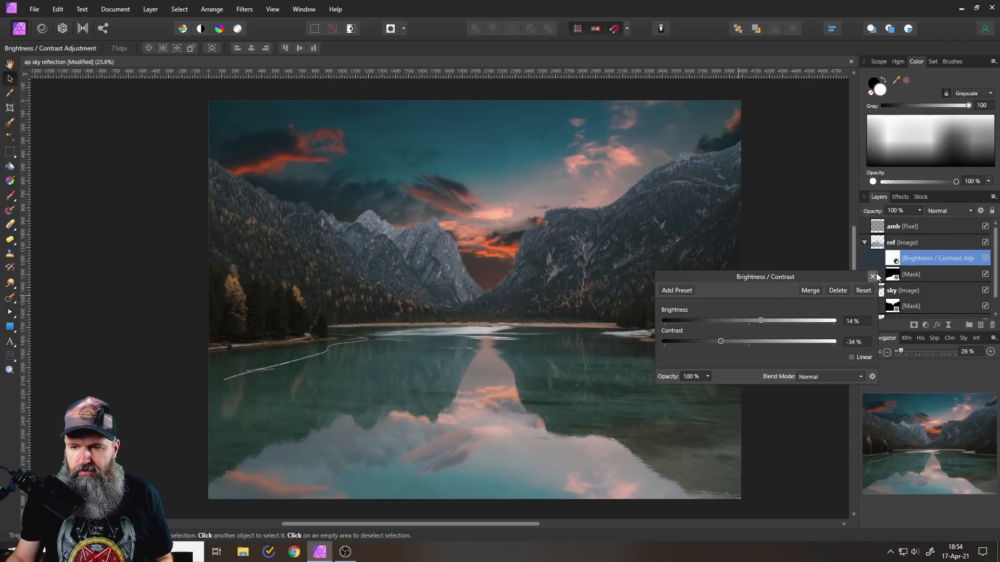
pyautogui.click(872, 277)
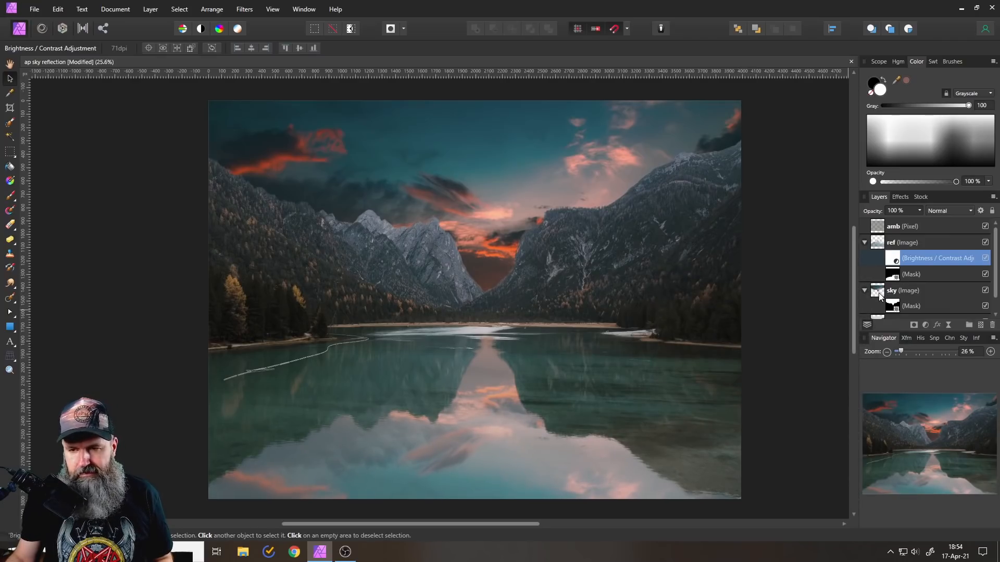
pyautogui.click(904, 290)
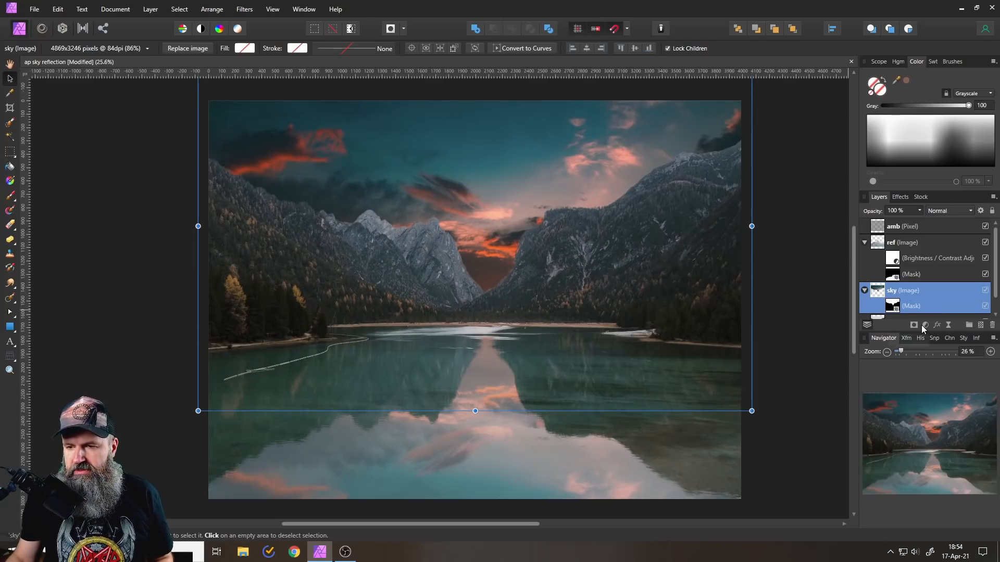
pyautogui.moveTo(925, 325)
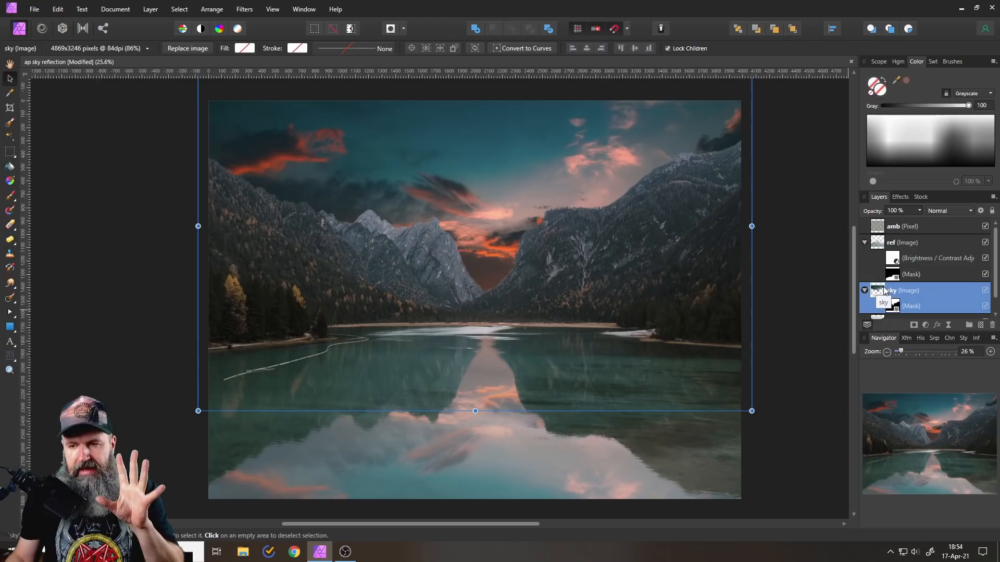
pyautogui.moveTo(924, 325)
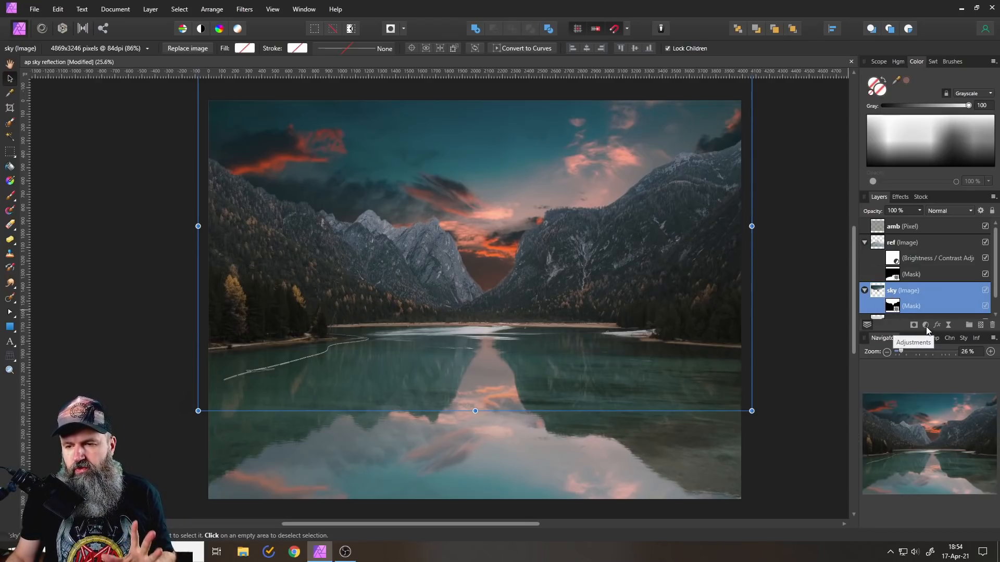
# Give the sunset sky layer a Brightness/Contrast adjustment of 38% brightness and −53% contrast.
pyautogui.click(925, 325)
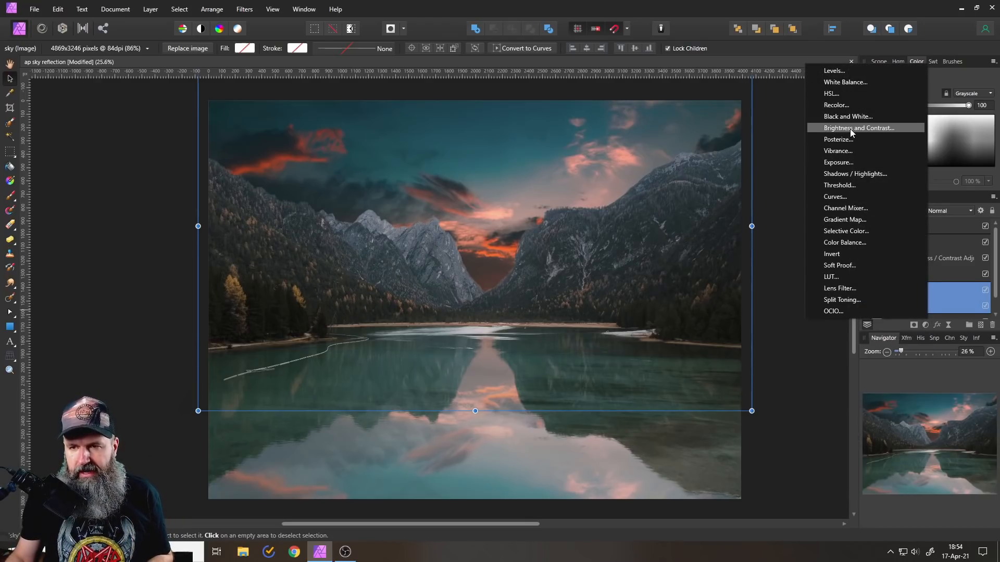
pyautogui.click(858, 128)
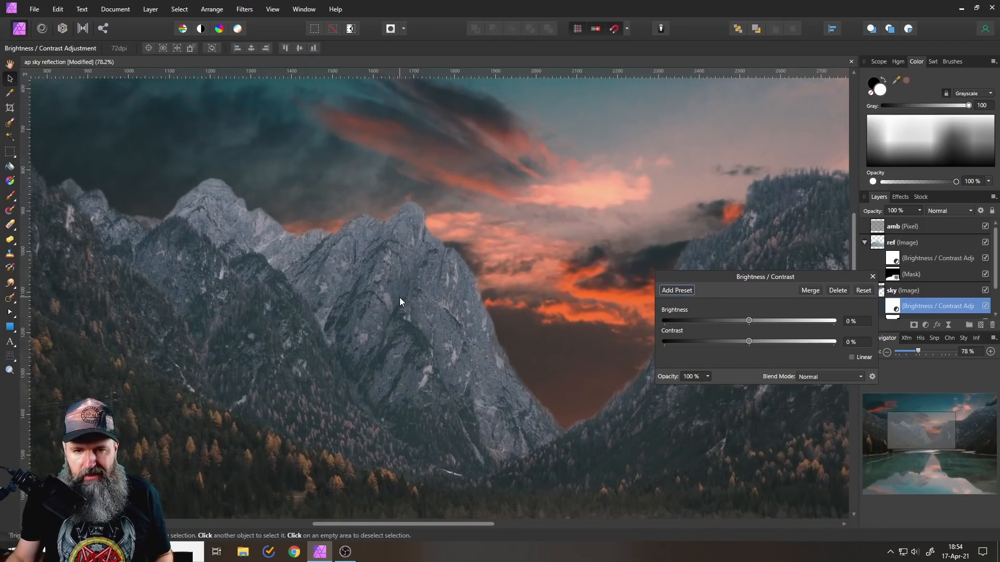
pyautogui.moveTo(731, 300)
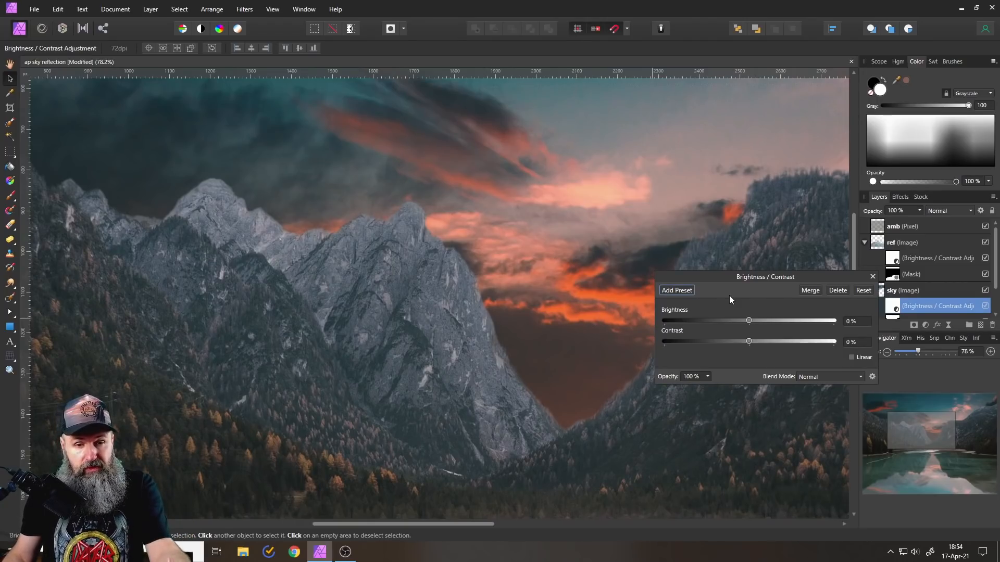
pyautogui.moveTo(750, 344)
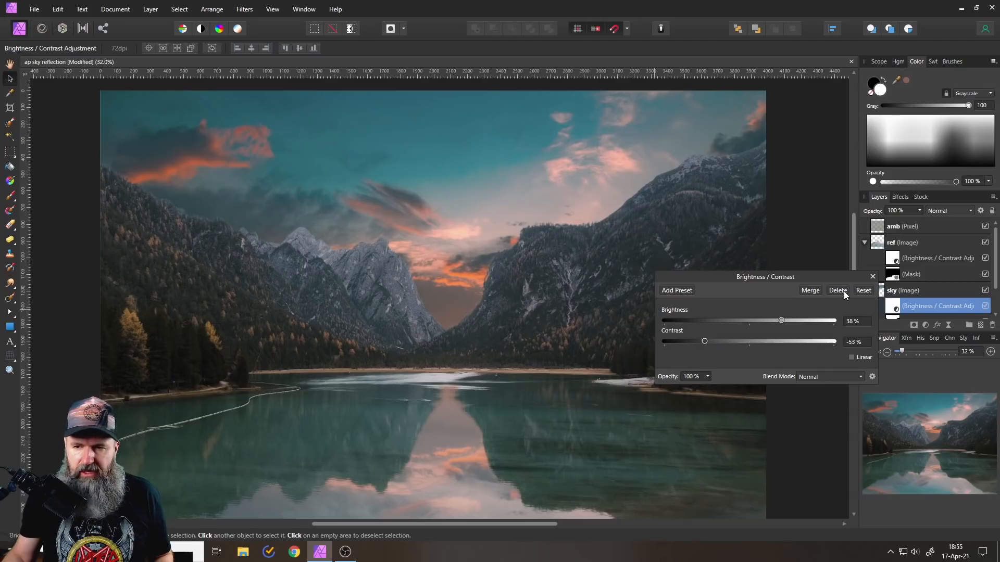
pyautogui.click(872, 275)
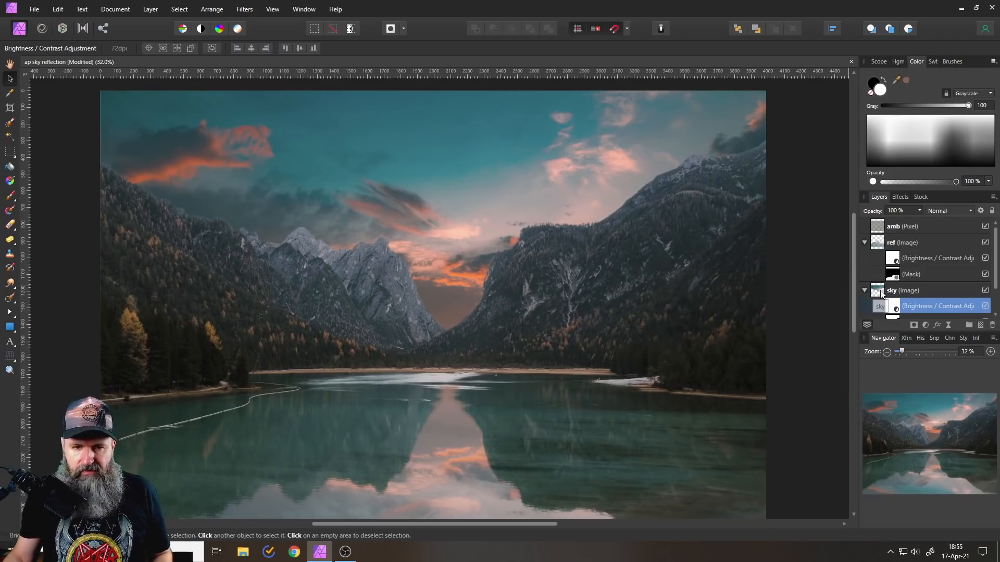
pyautogui.click(901, 290)
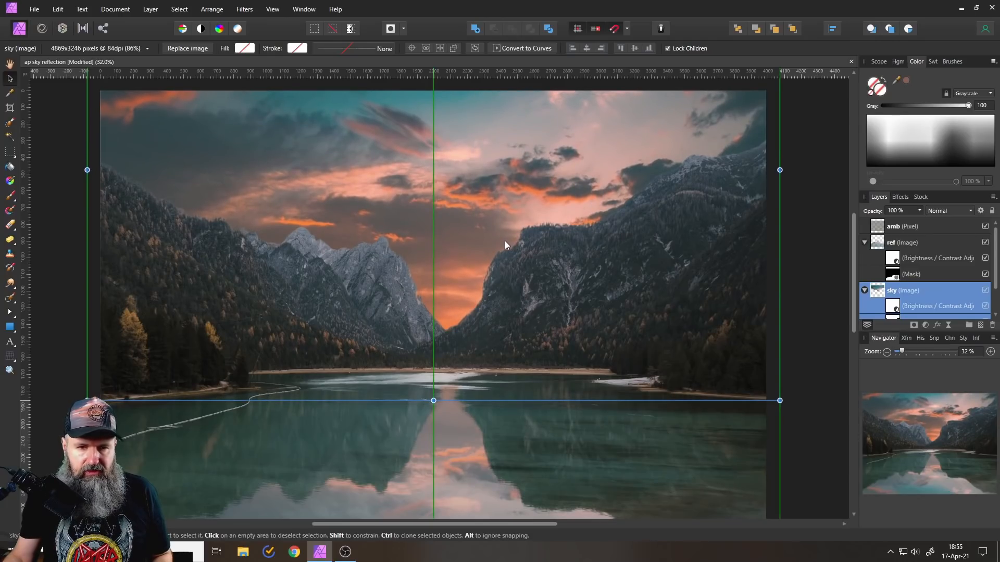
pyautogui.click(903, 242)
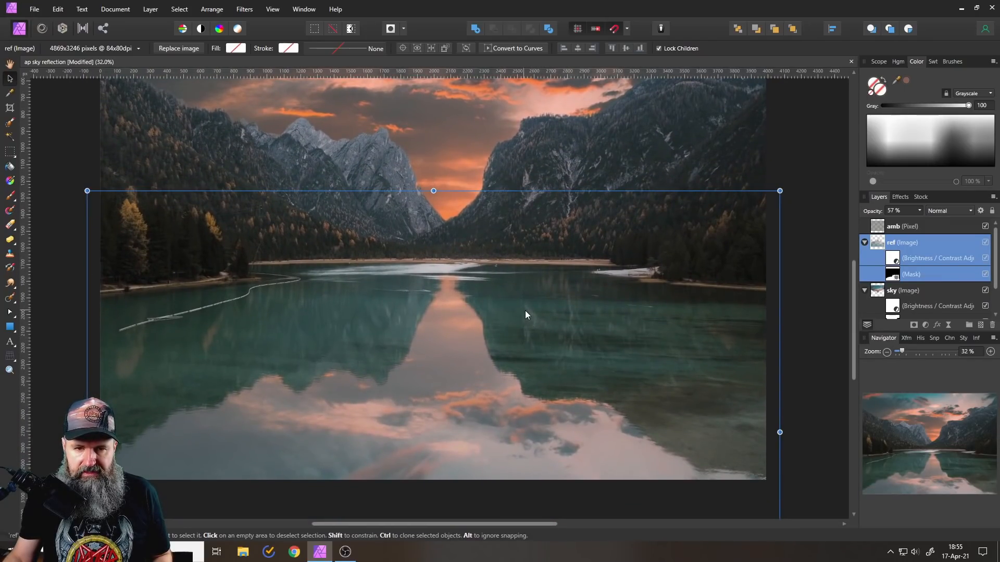
pyautogui.scroll(-3)
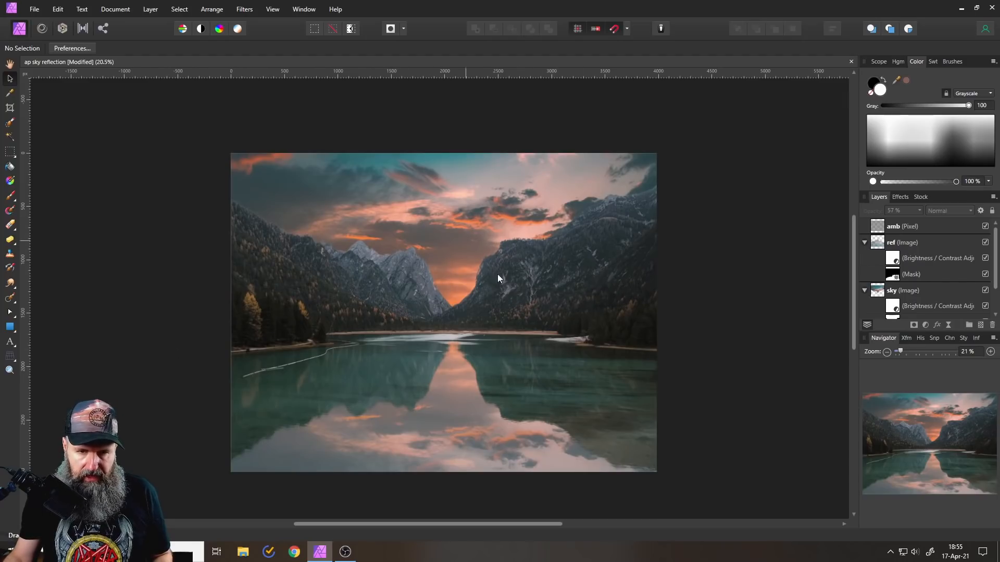
pyautogui.moveTo(463, 413)
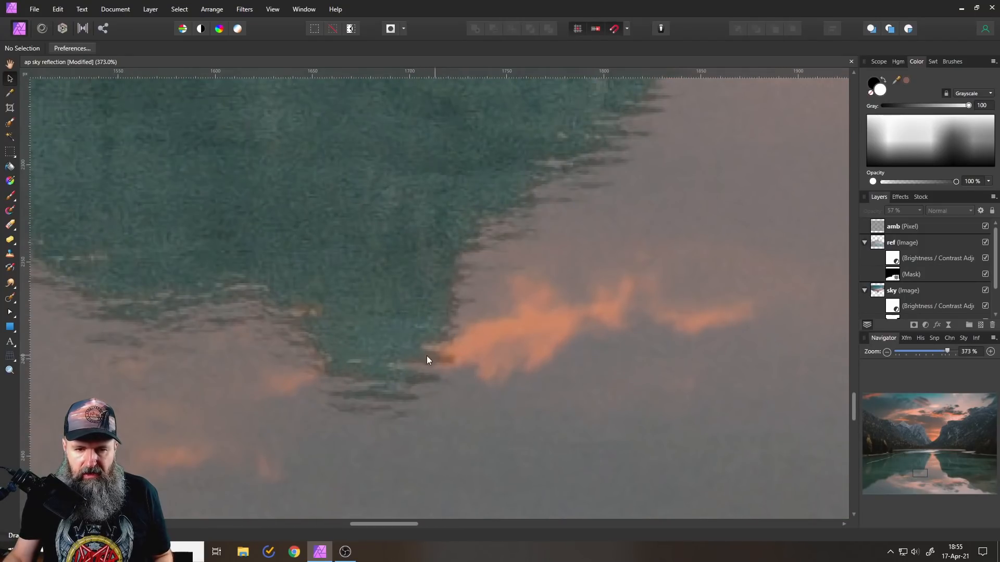
pyautogui.moveTo(437, 366)
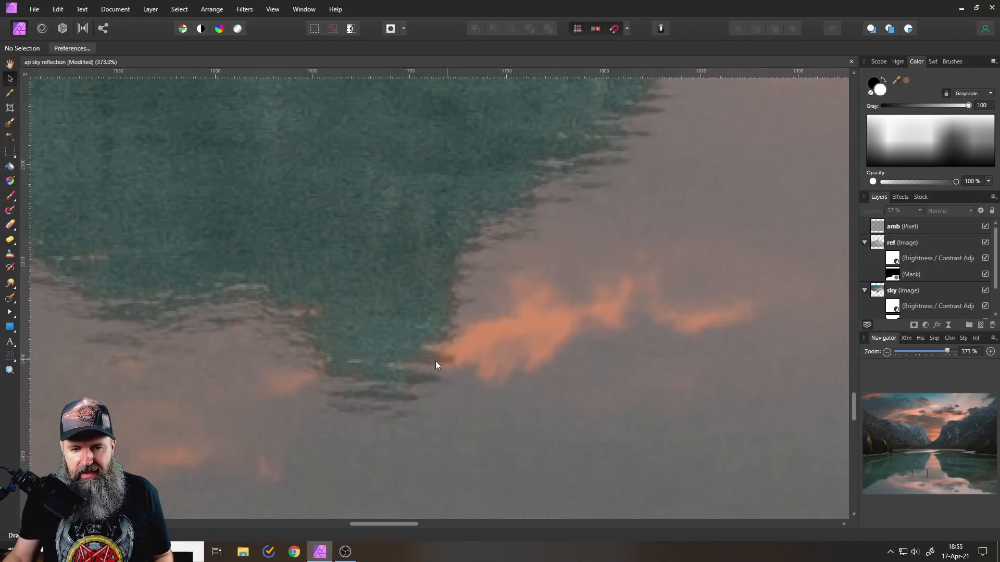
pyautogui.scroll(-3)
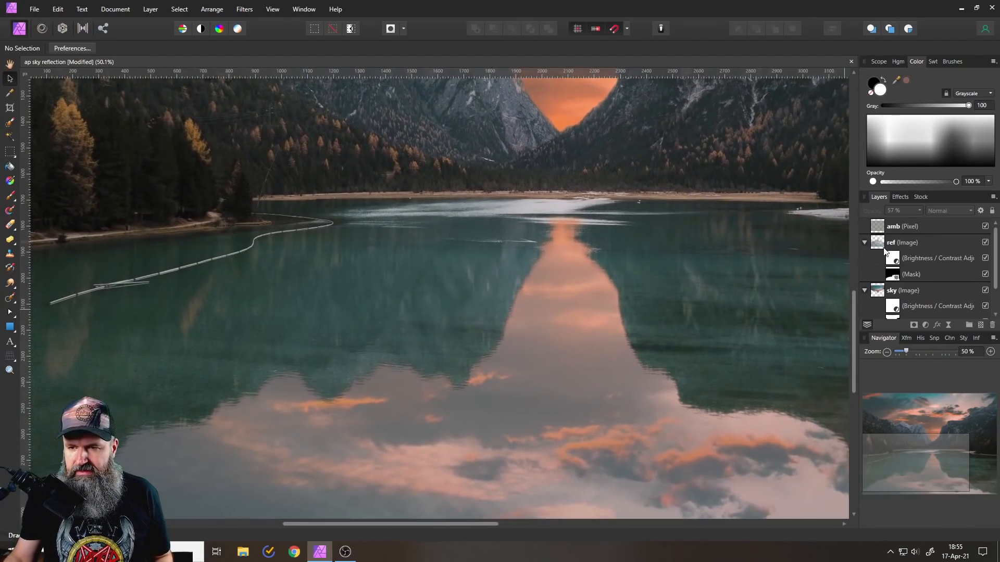
# Rename the reflection group 'ref group' and raise its underlying blend range low point.
pyautogui.click(902, 242)
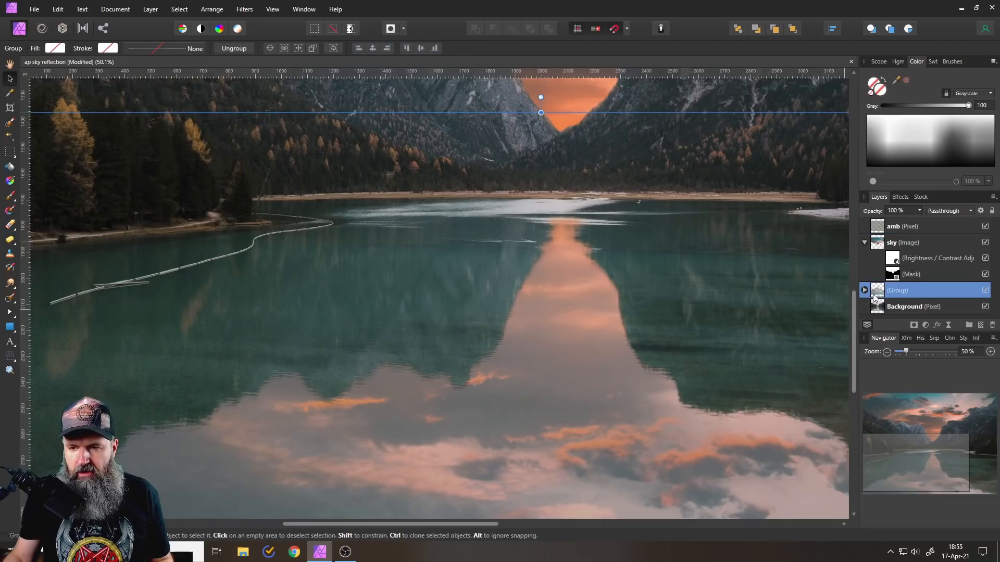
pyautogui.doubleClick(898, 290)
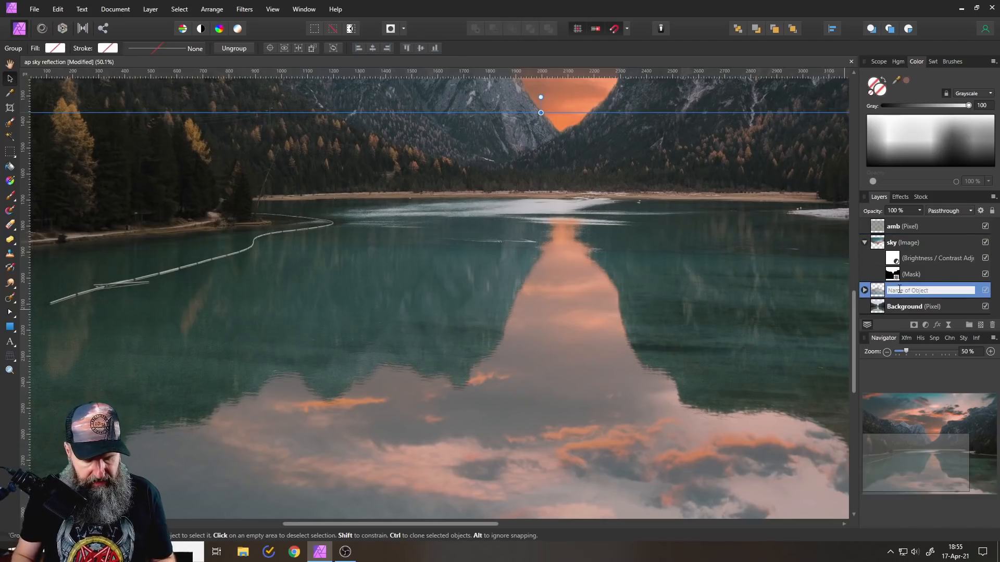
pyautogui.write('ref group')
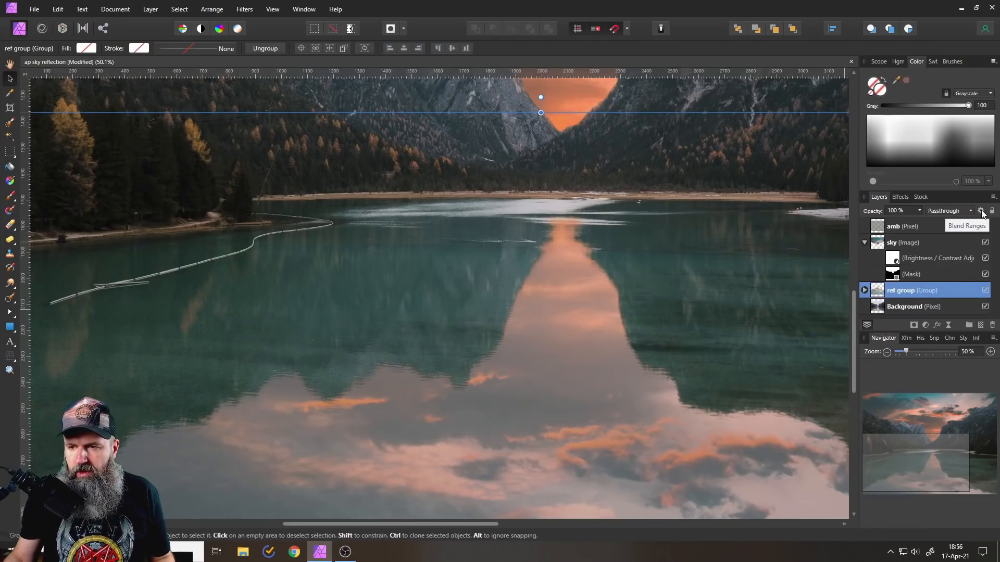
pyautogui.click(983, 211)
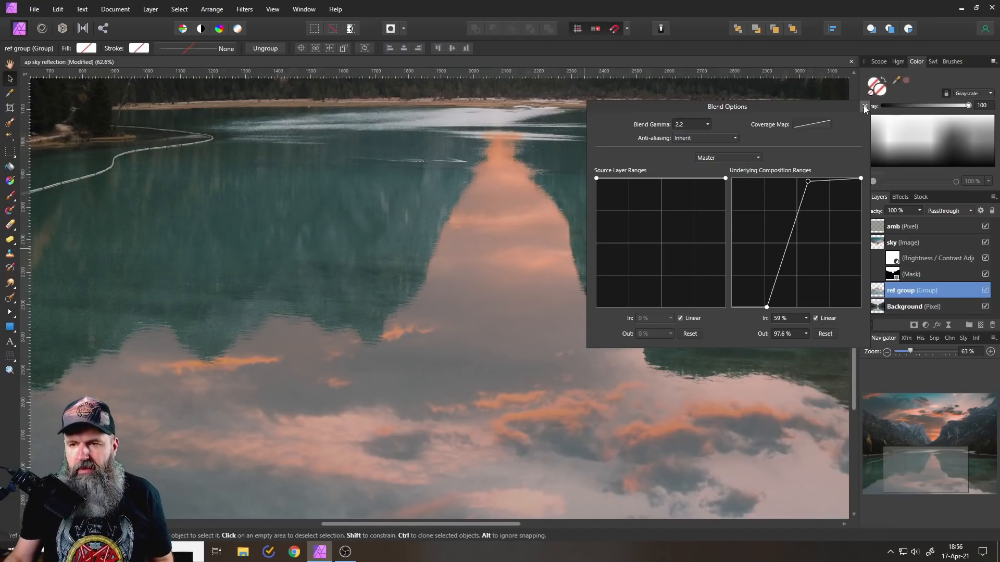
pyautogui.click(865, 106)
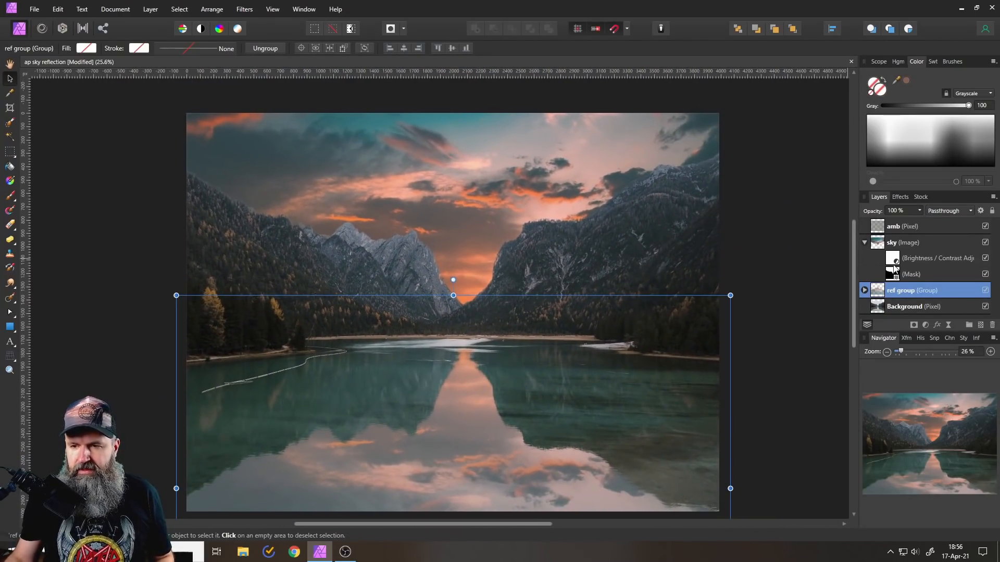
# Add a Curves adjustment to the Background layer, working in the Red channel.
pyautogui.click(913, 307)
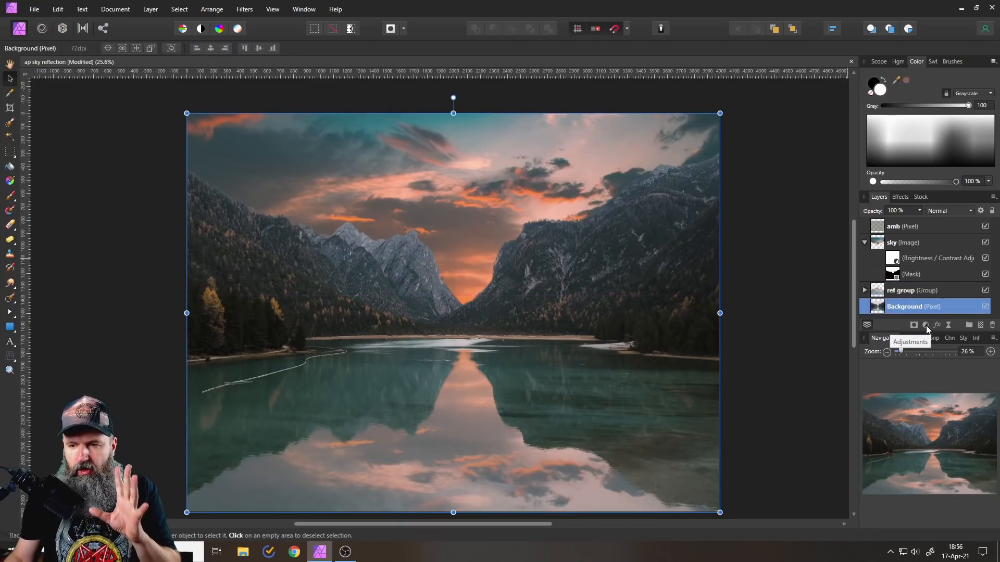
pyautogui.click(925, 325)
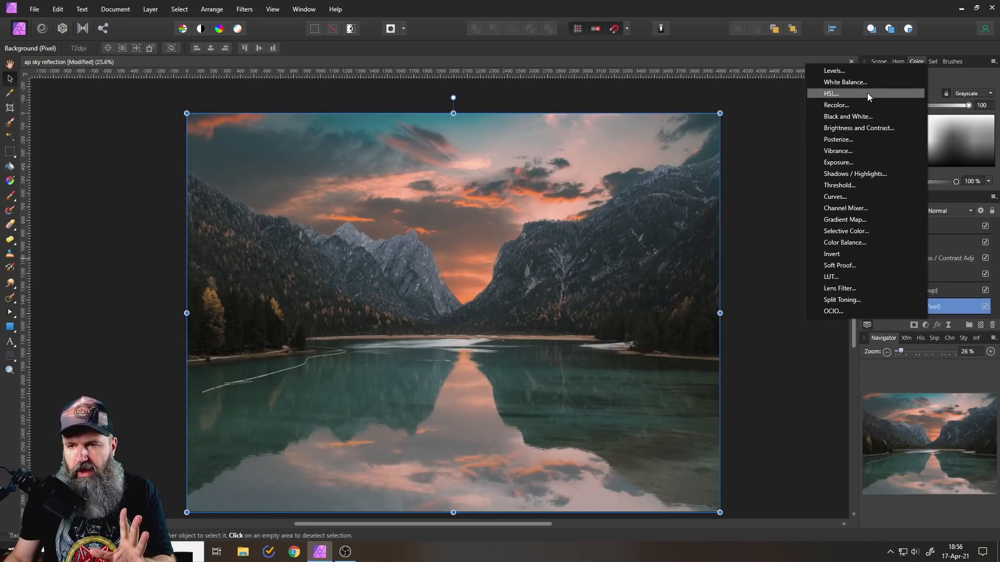
pyautogui.moveTo(846, 199)
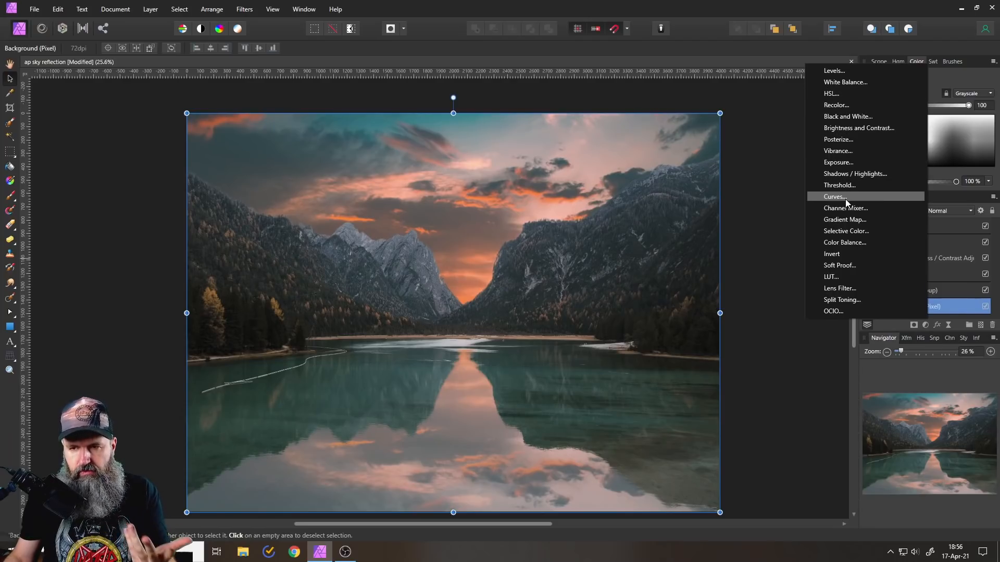
pyautogui.click(835, 197)
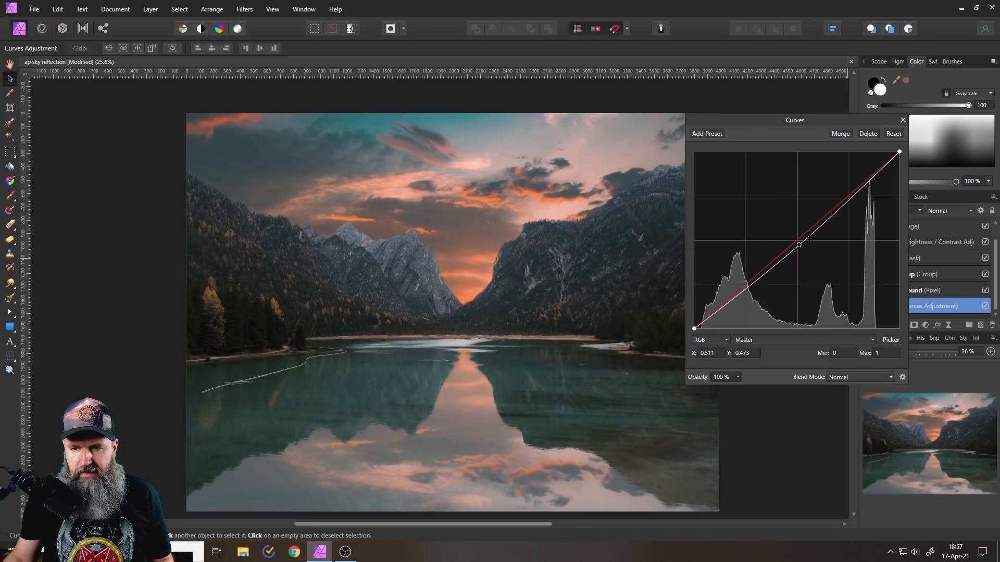
pyautogui.click(802, 339)
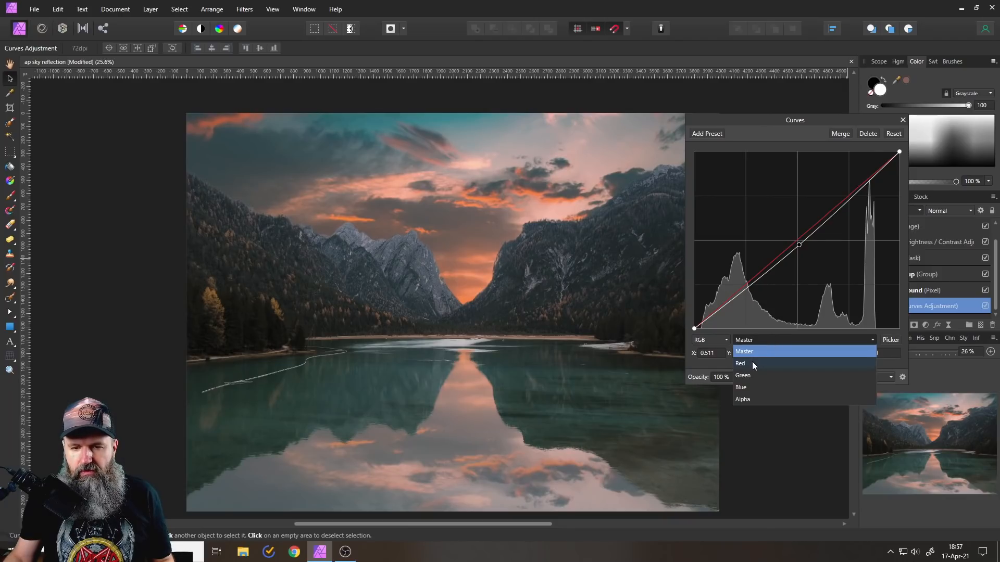
pyautogui.click(741, 363)
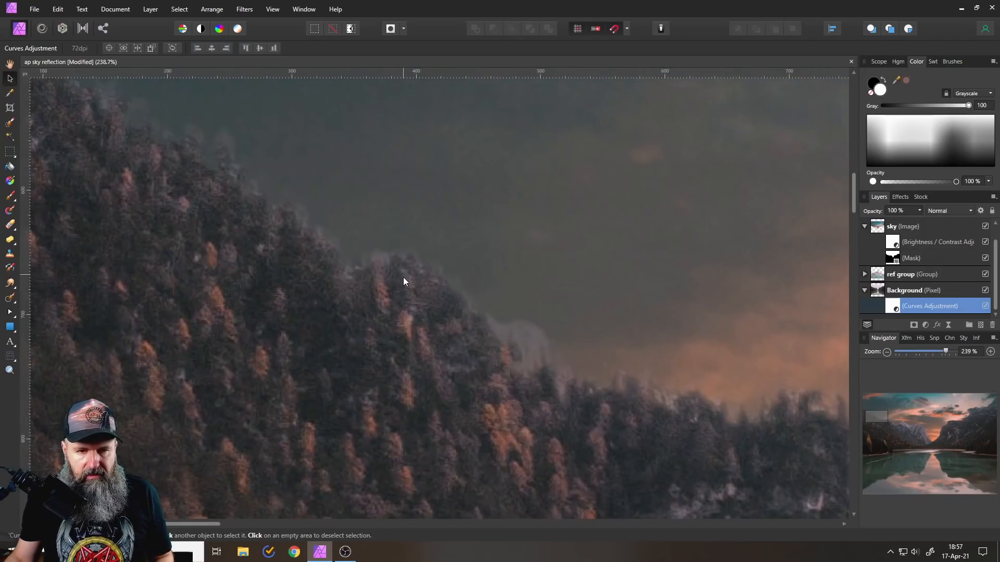
# Paint the sky mask along the forested ridgeline with about 72% brush opacity.
pyautogui.scroll(-3)
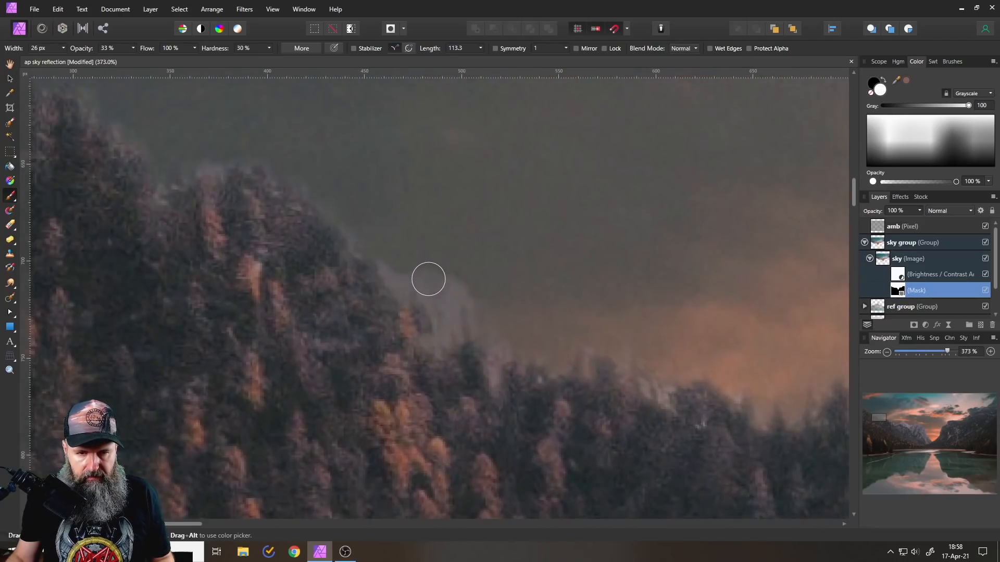
pyautogui.moveTo(114, 59); pyautogui.dragTo(183, 60)
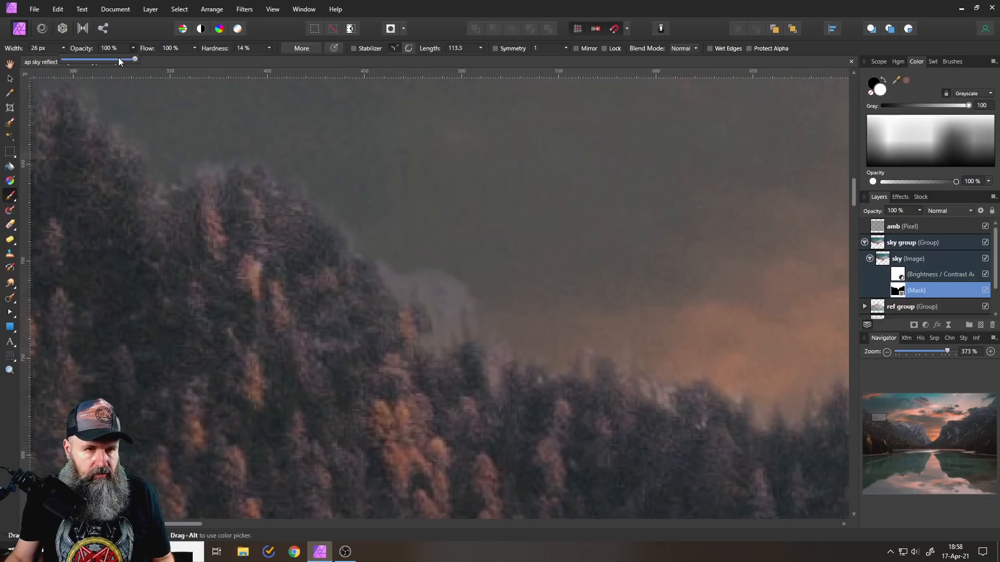
pyautogui.moveTo(134, 59); pyautogui.dragTo(58, 58)
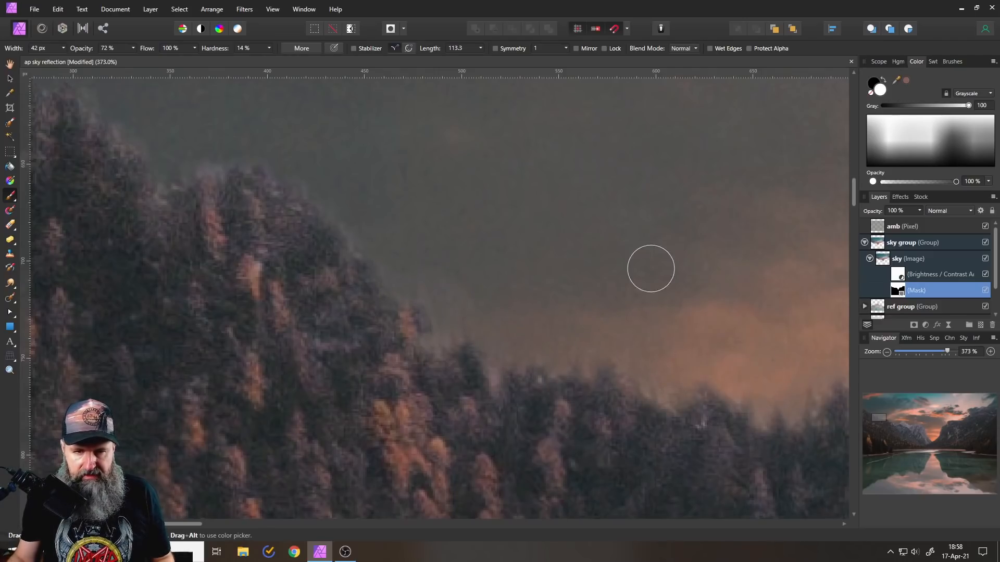
pyautogui.moveTo(238, 146)
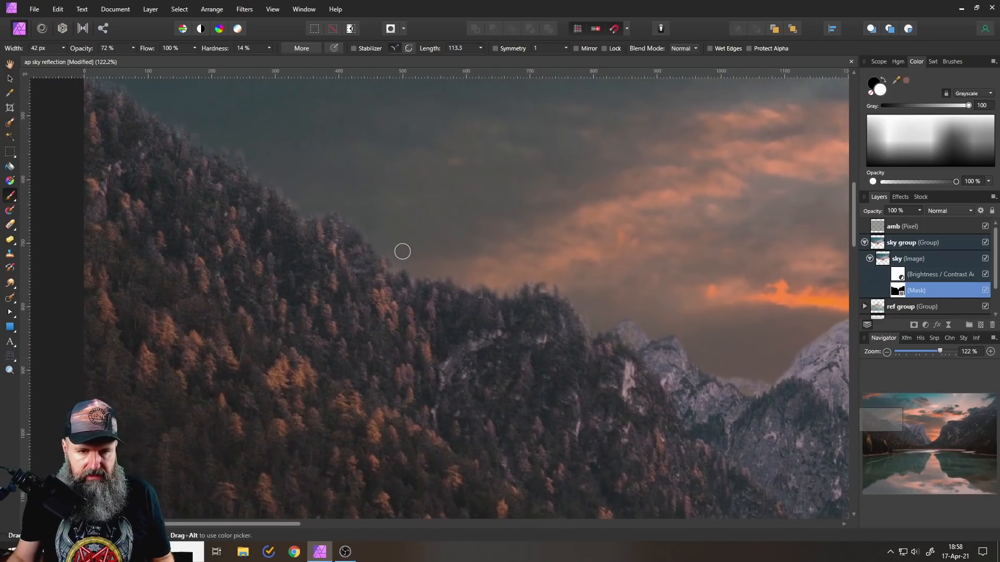
pyautogui.moveTo(298, 191)
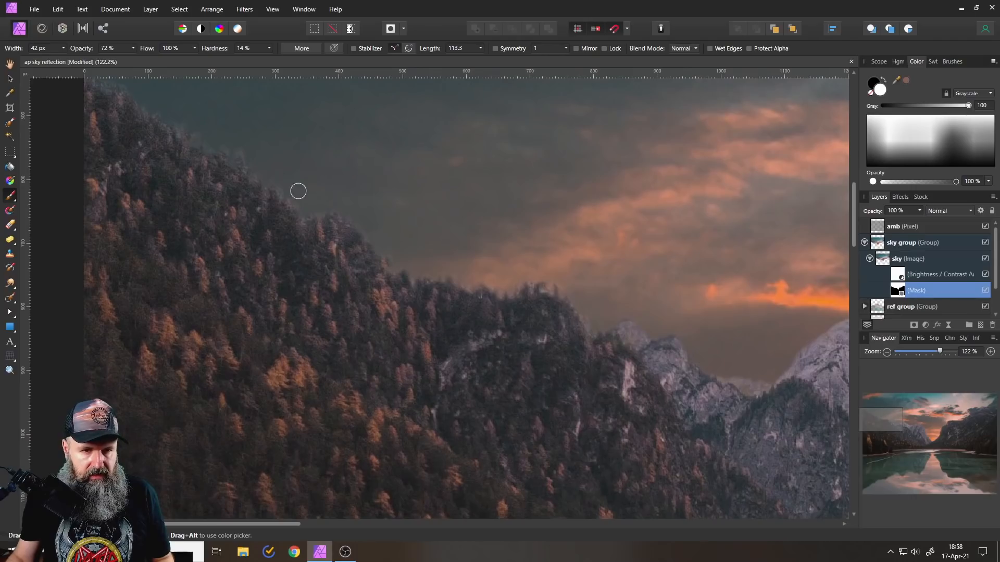
pyautogui.moveTo(193, 127)
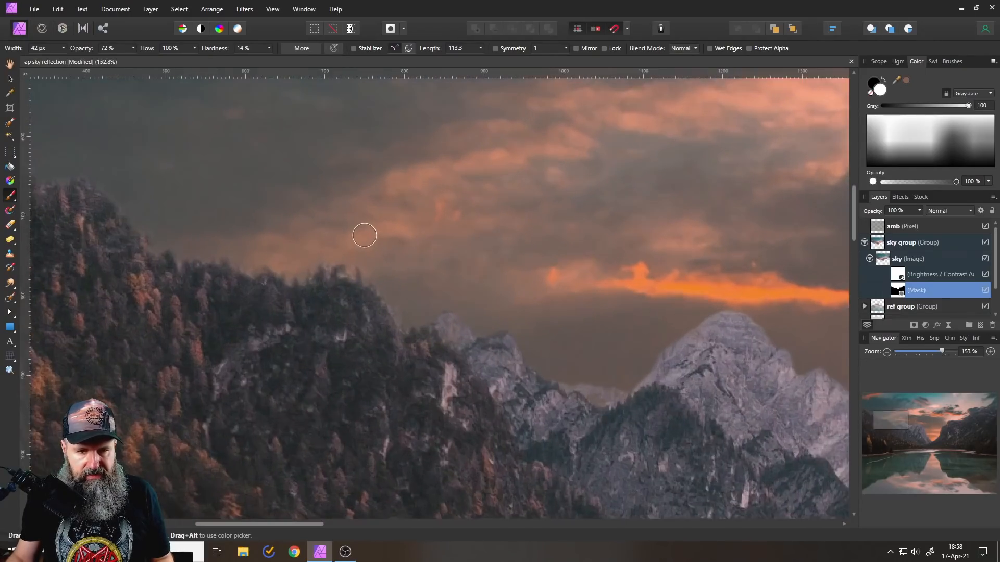
pyautogui.scroll(3)
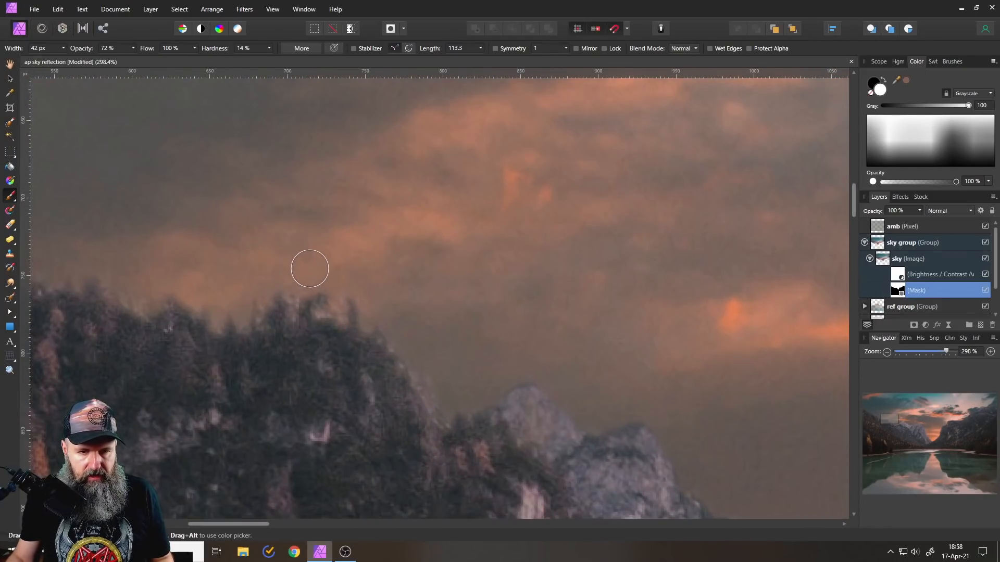
pyautogui.moveTo(445, 383)
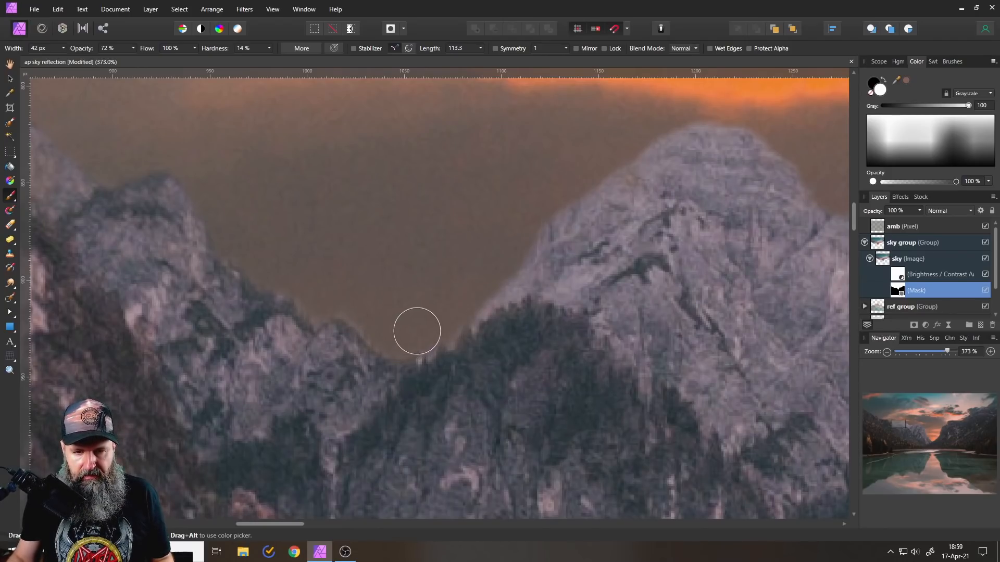
pyautogui.moveTo(455, 317)
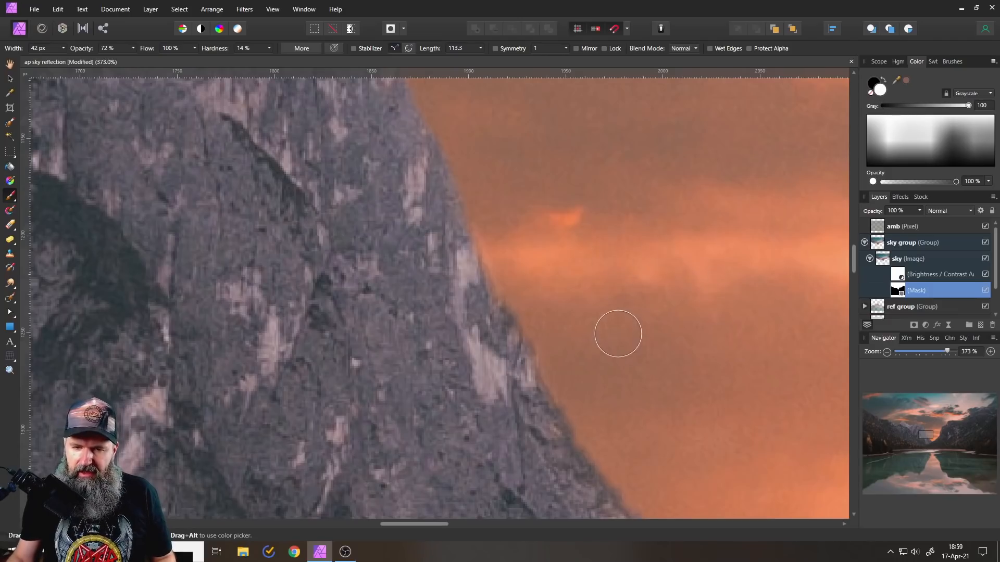
pyautogui.moveTo(490, 203)
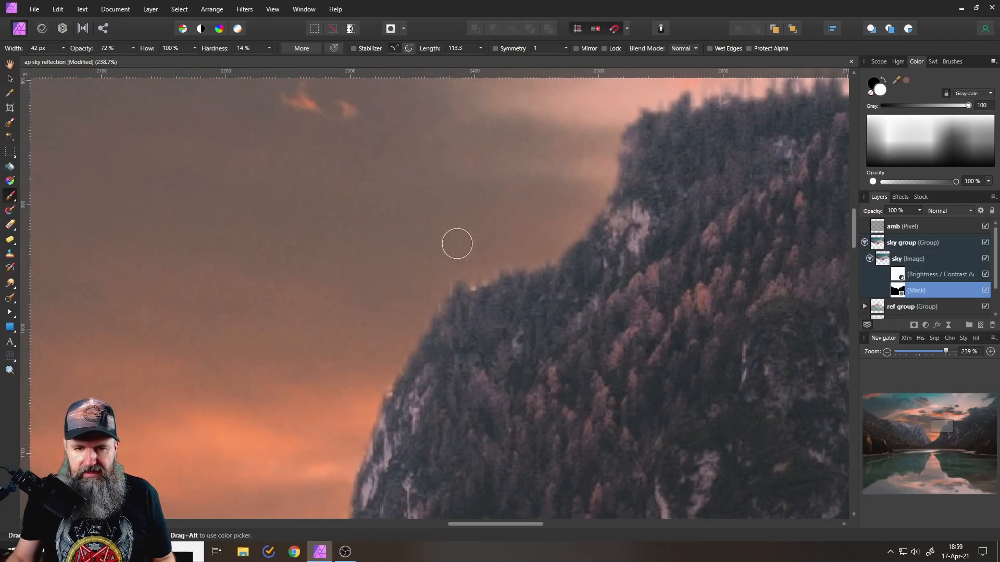
pyautogui.moveTo(496, 259)
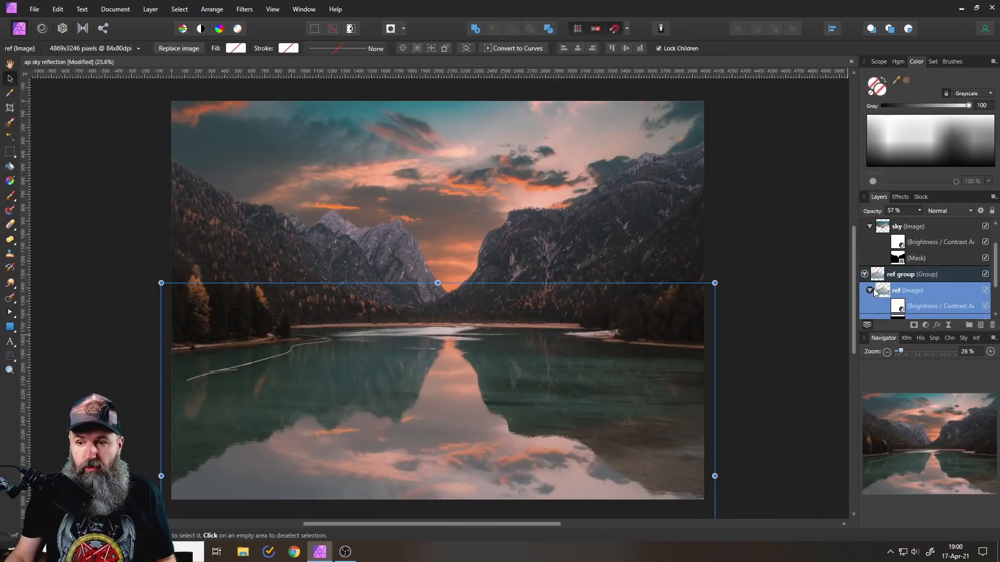
# Add a live Gaussian Blur with 0.8 px radius to the ref reflection image.
pyautogui.click(870, 290)
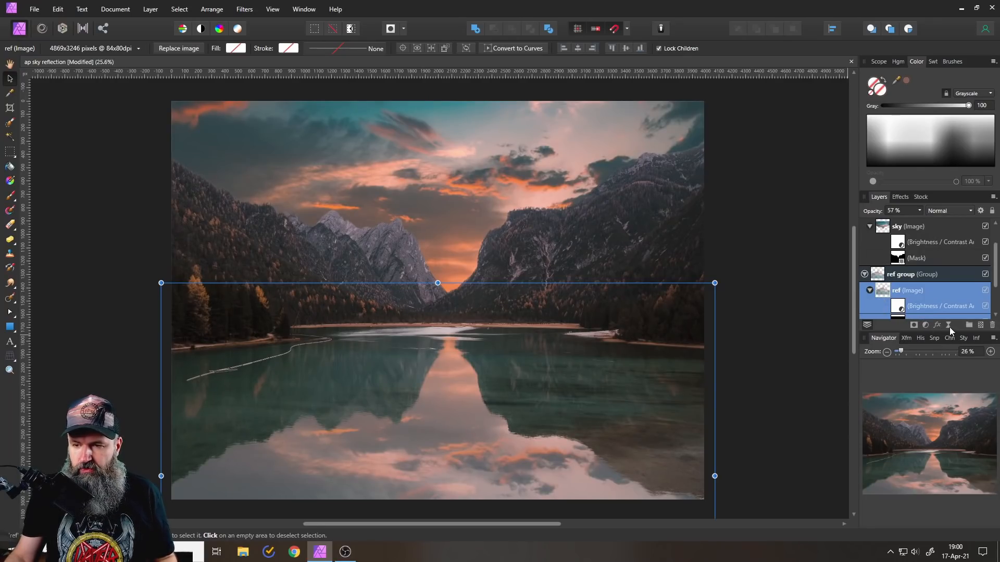
pyautogui.click(243, 9)
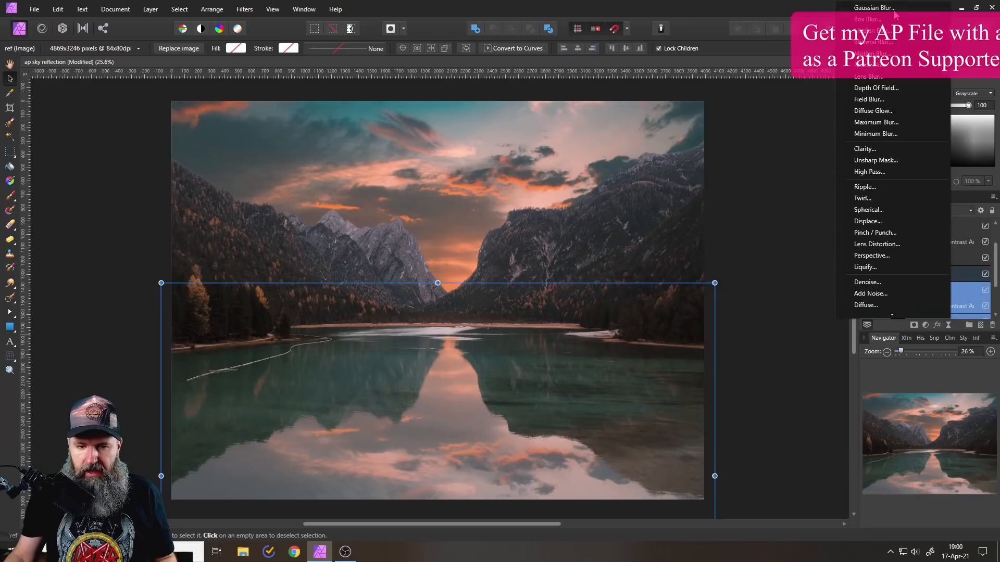
pyautogui.click(874, 7)
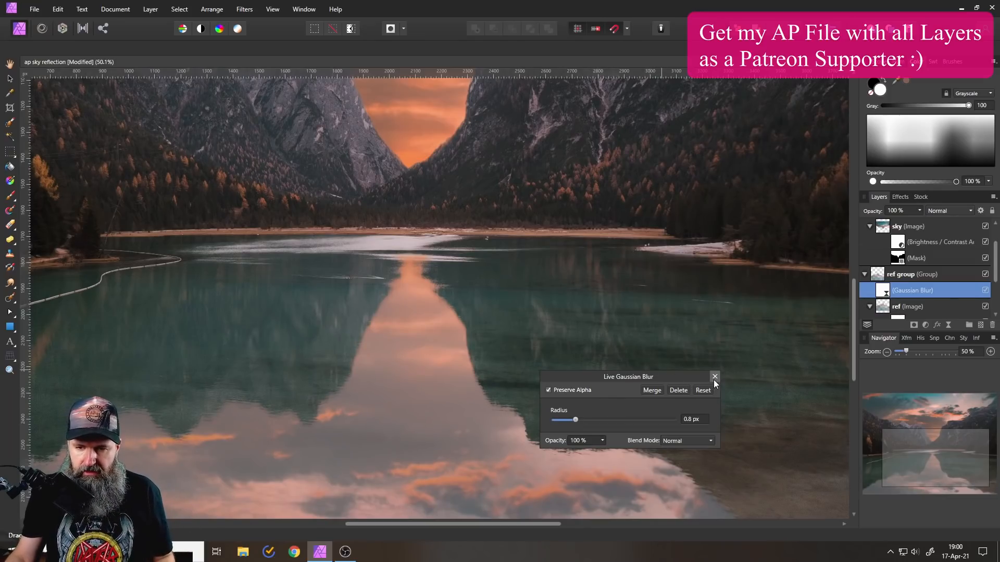
pyautogui.scroll(-3)
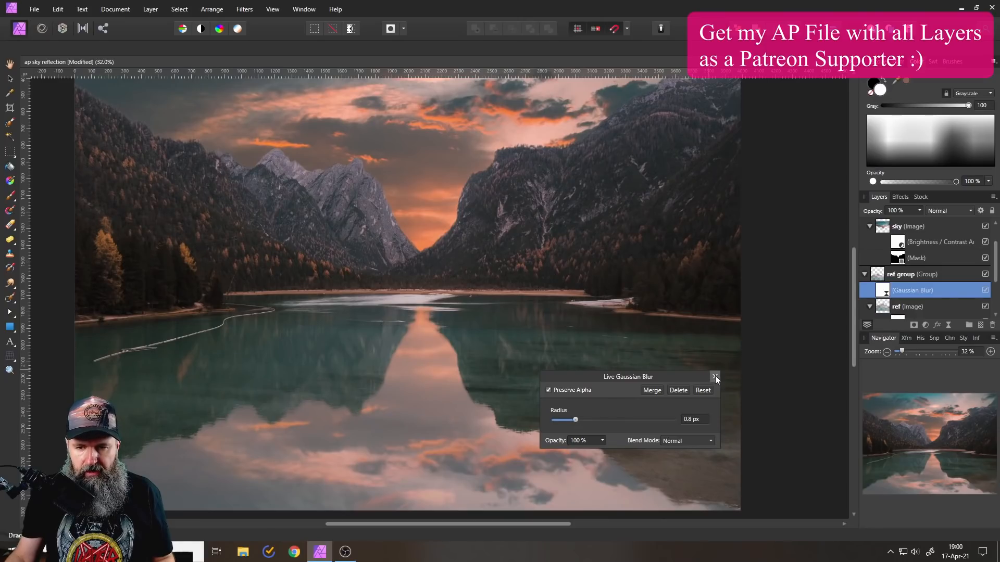
pyautogui.click(715, 377)
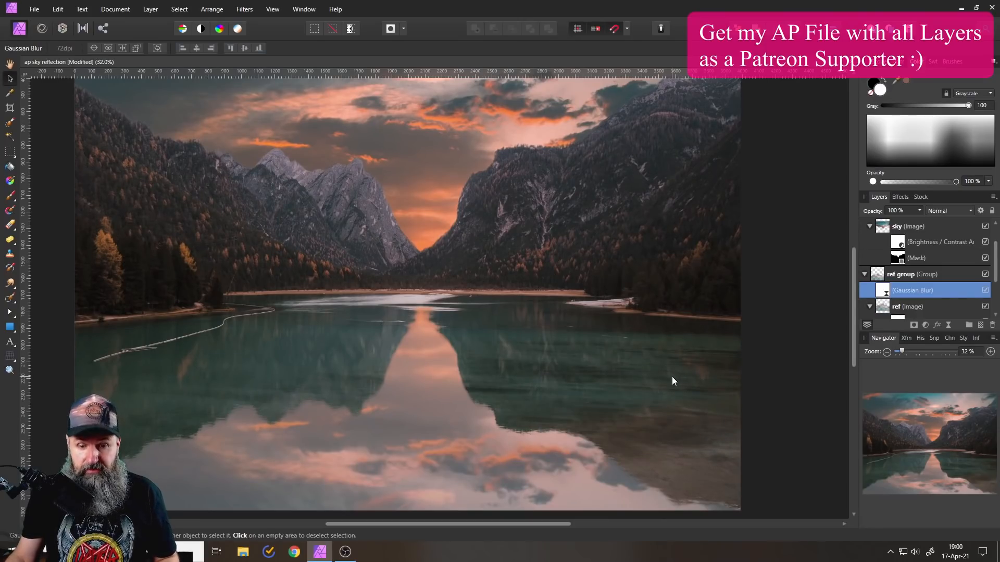
pyautogui.click(916, 291)
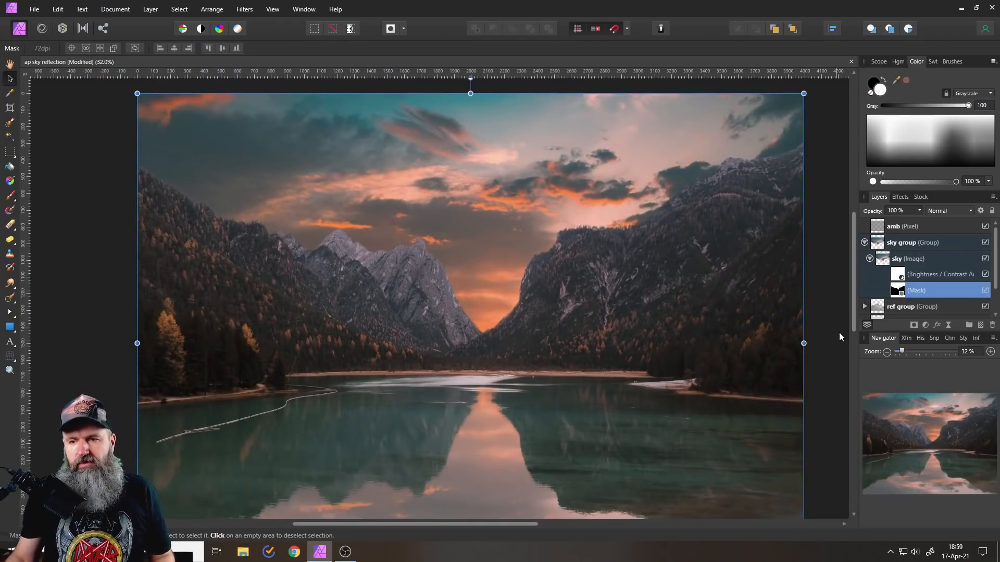